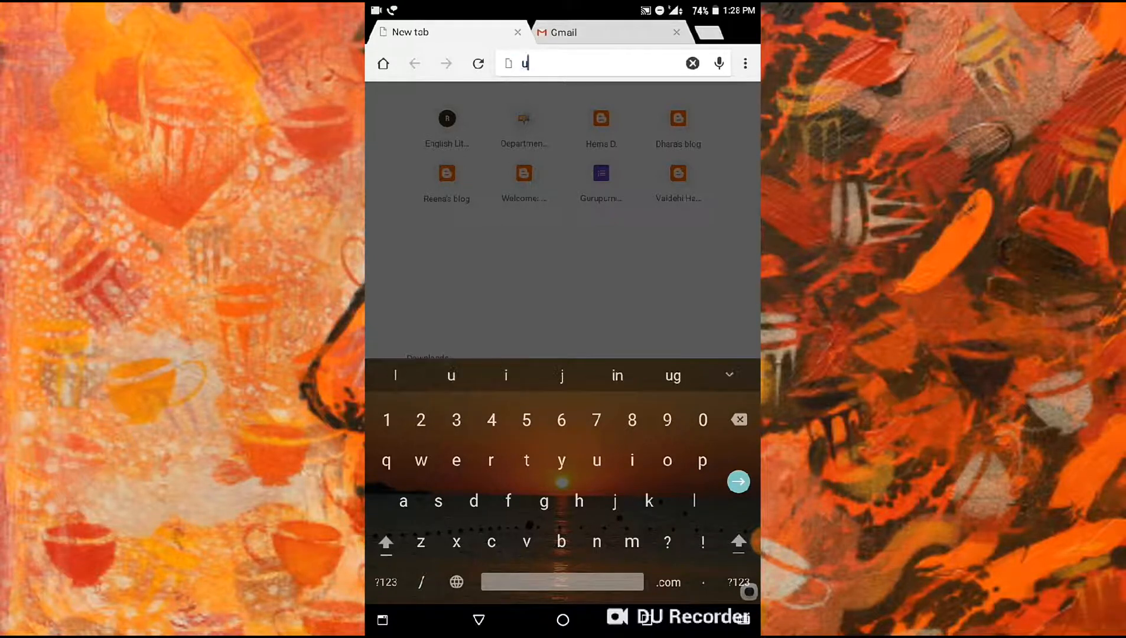
# Search Google for 'urkund' and start loading the URKUND site from the results
pyautogui.write('rkund')
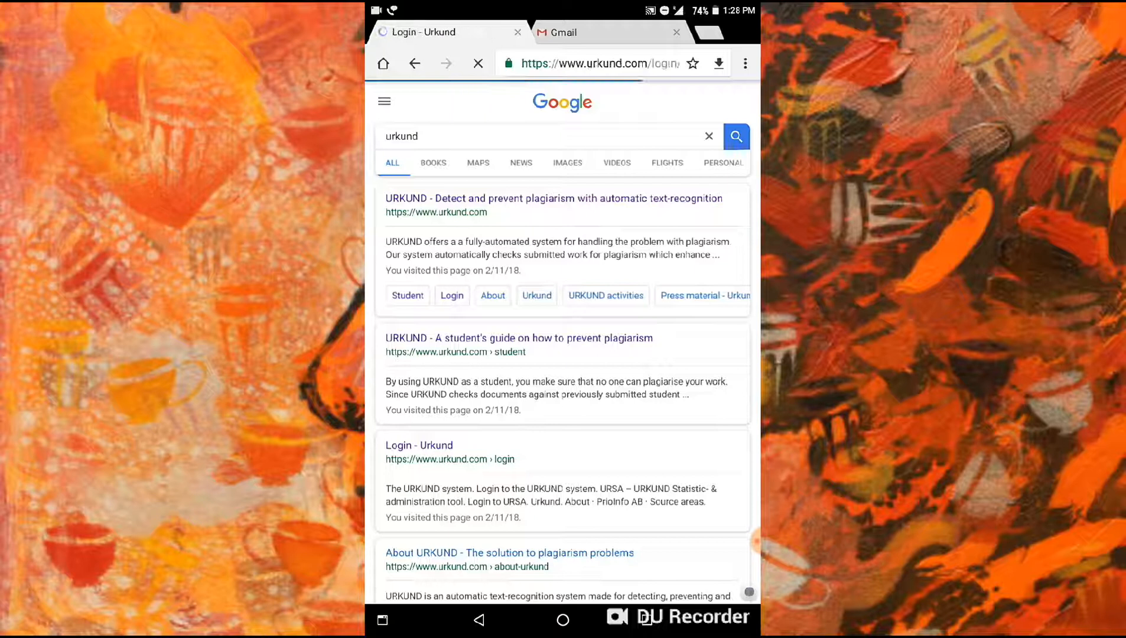
# From the URKUND site menu reach the STUDENT guide and follow 'Upload documents to URKUND' to the login page
pyautogui.click(419, 446)
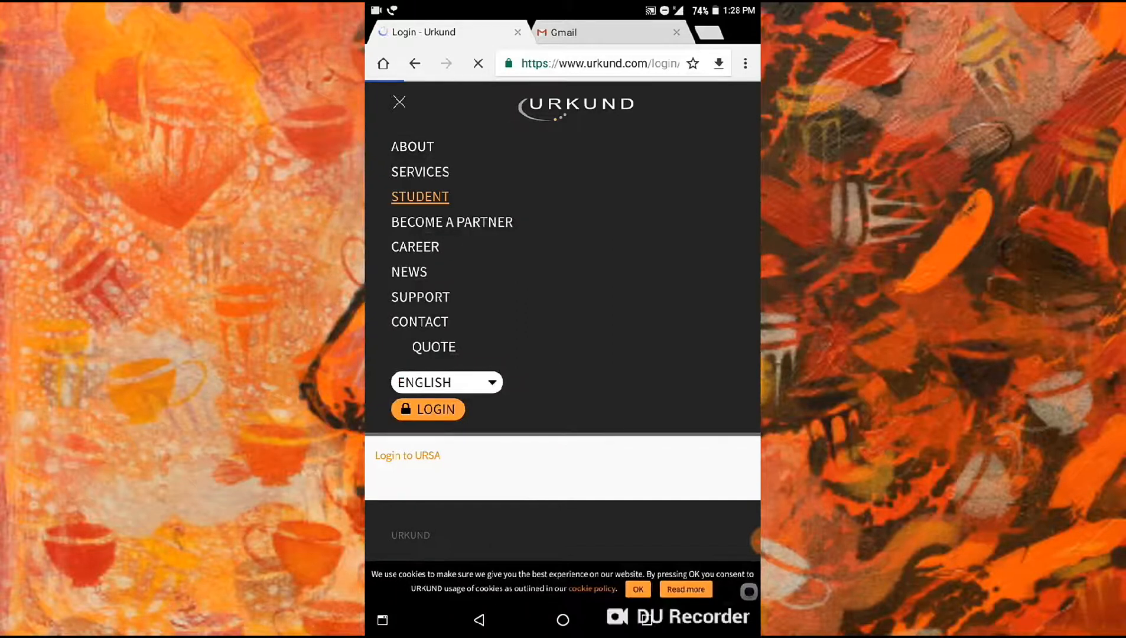
pyautogui.click(419, 196)
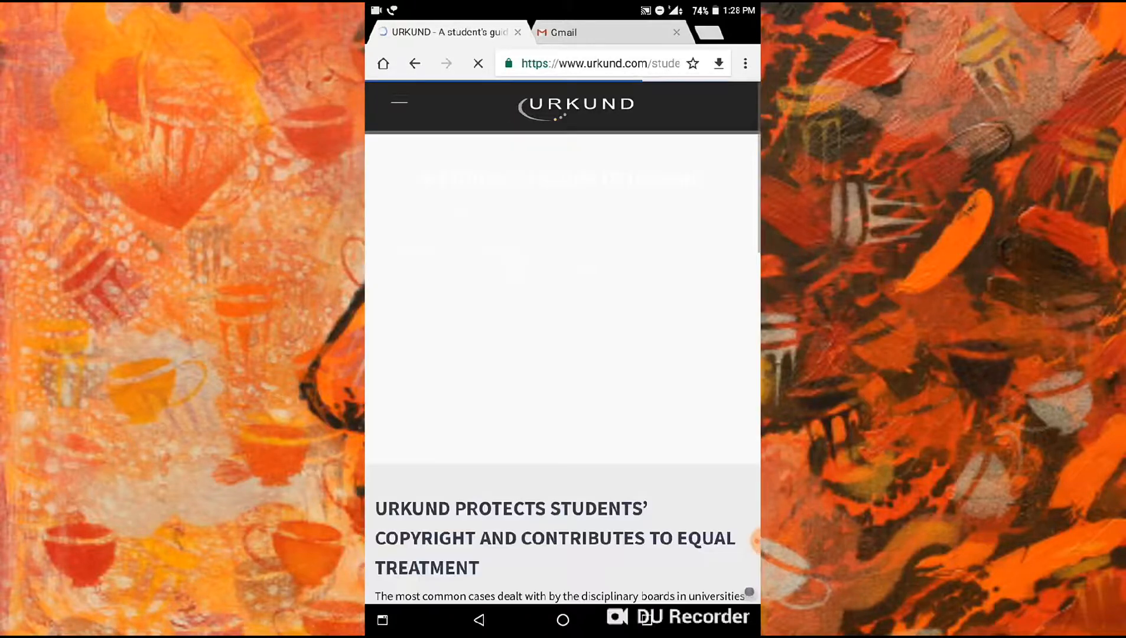
pyautogui.scroll(-3)
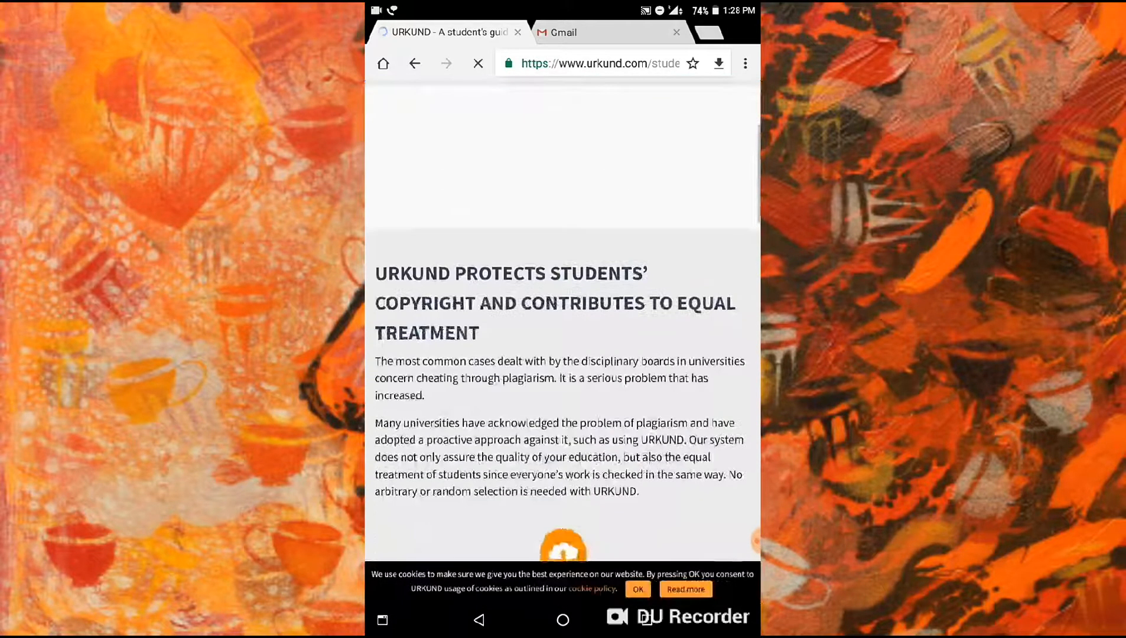
pyautogui.scroll(-3)
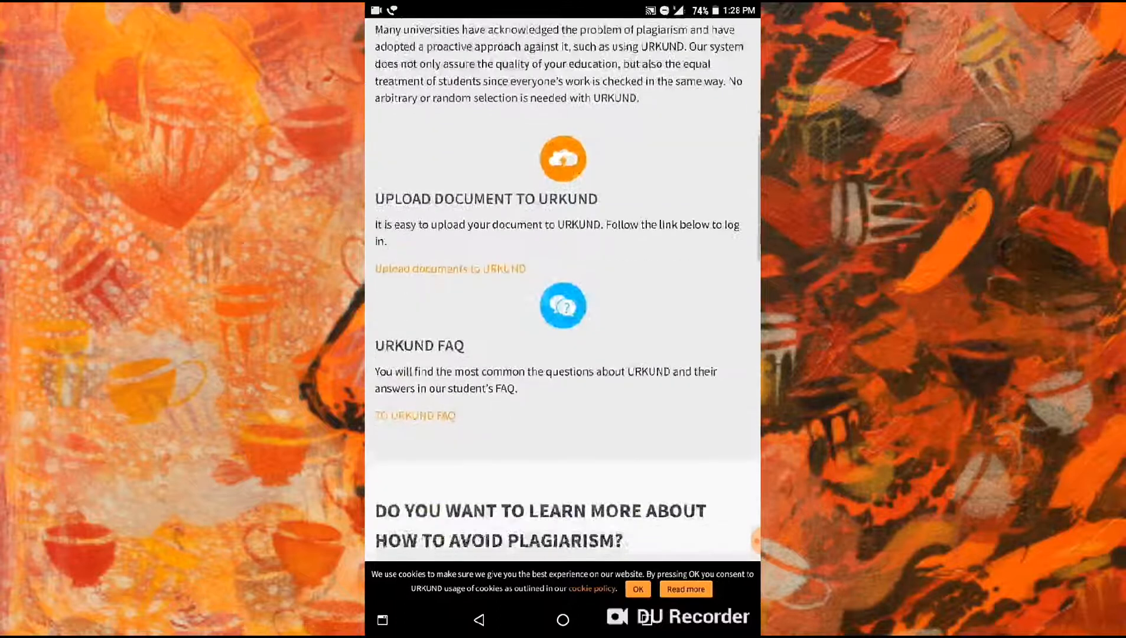
pyautogui.scroll(-3)
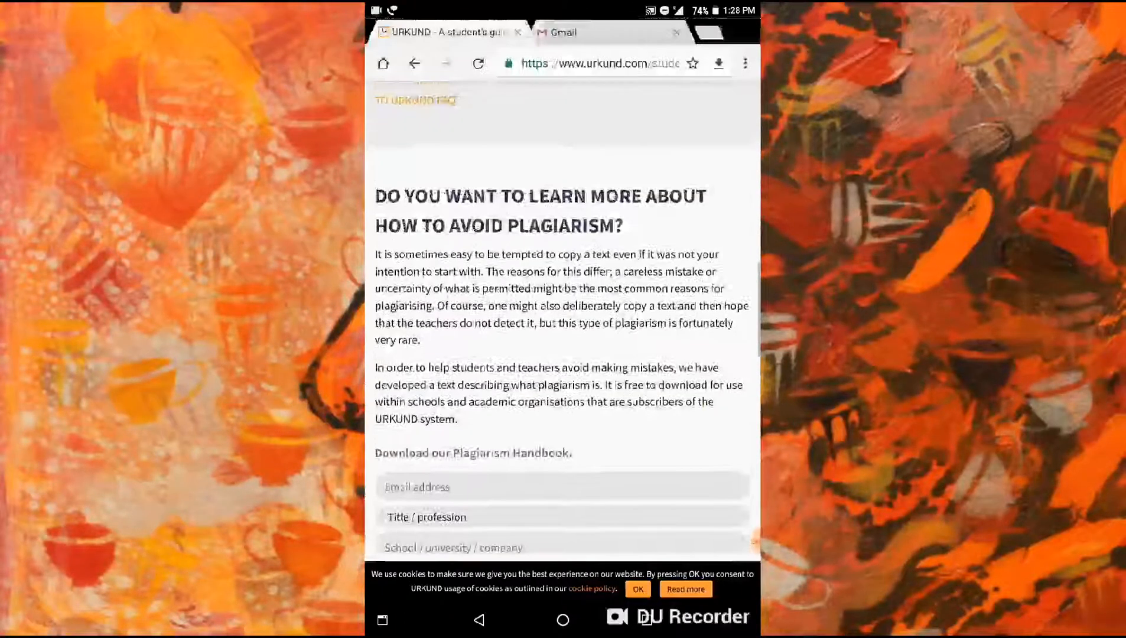
pyautogui.scroll(3)
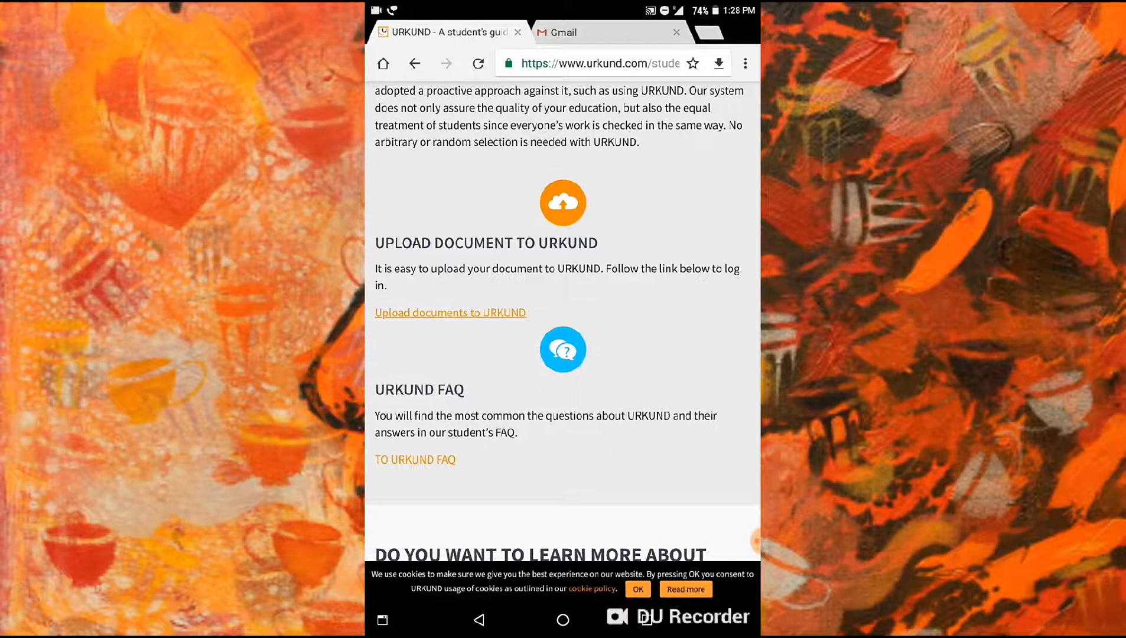
pyautogui.click(450, 313)
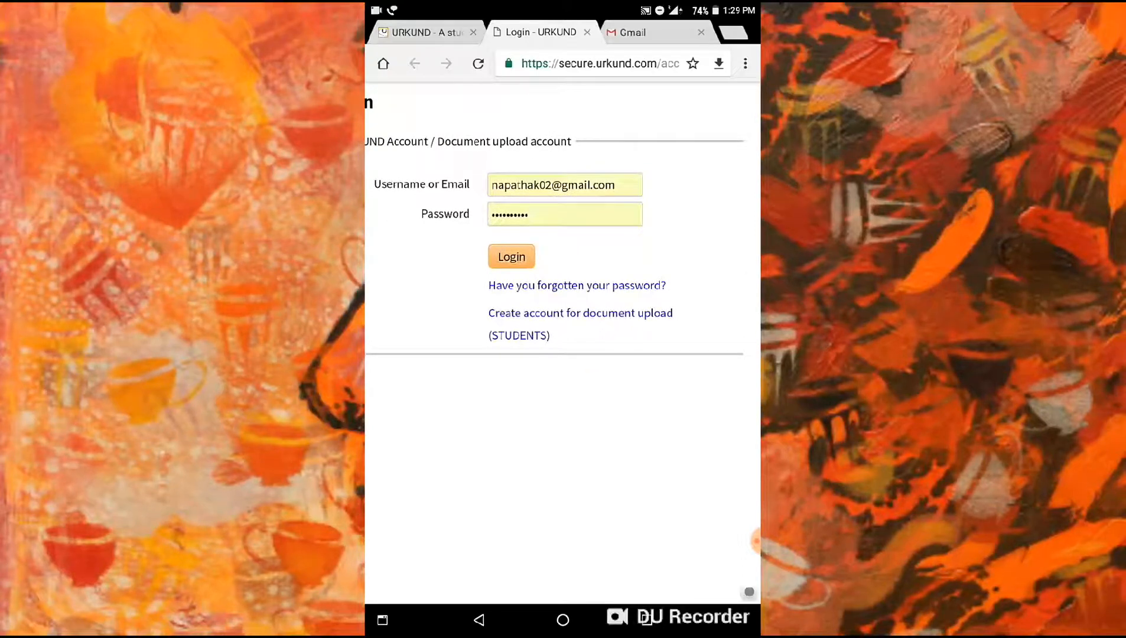
# Start the student account creation form and enter the email beginning 'pathaki'
pyautogui.click(511, 257)
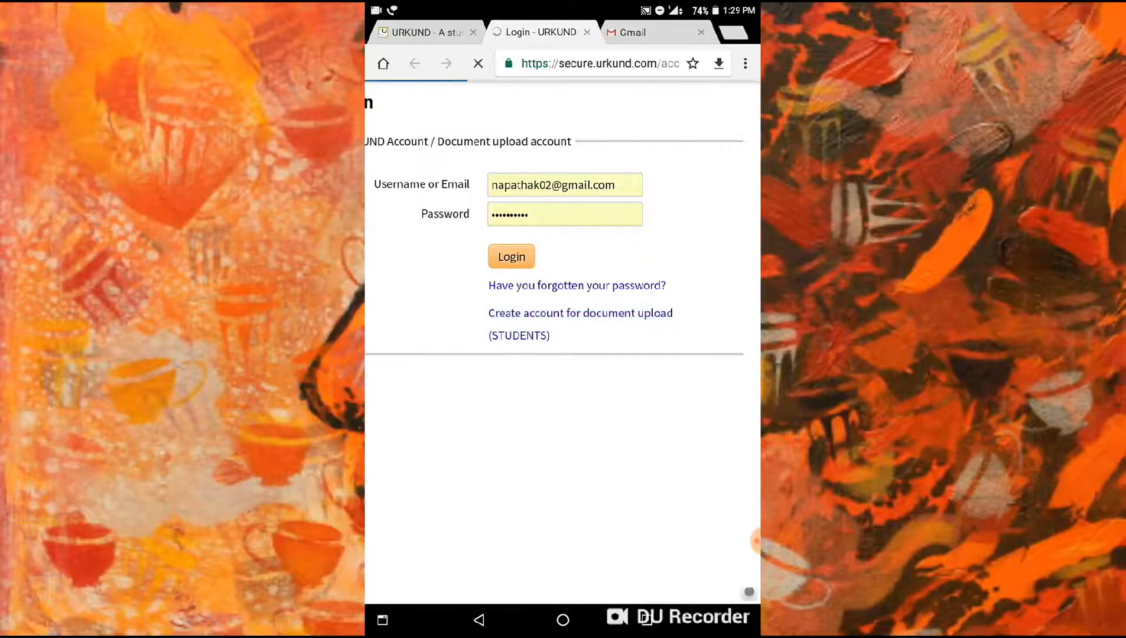
pyautogui.click(581, 313)
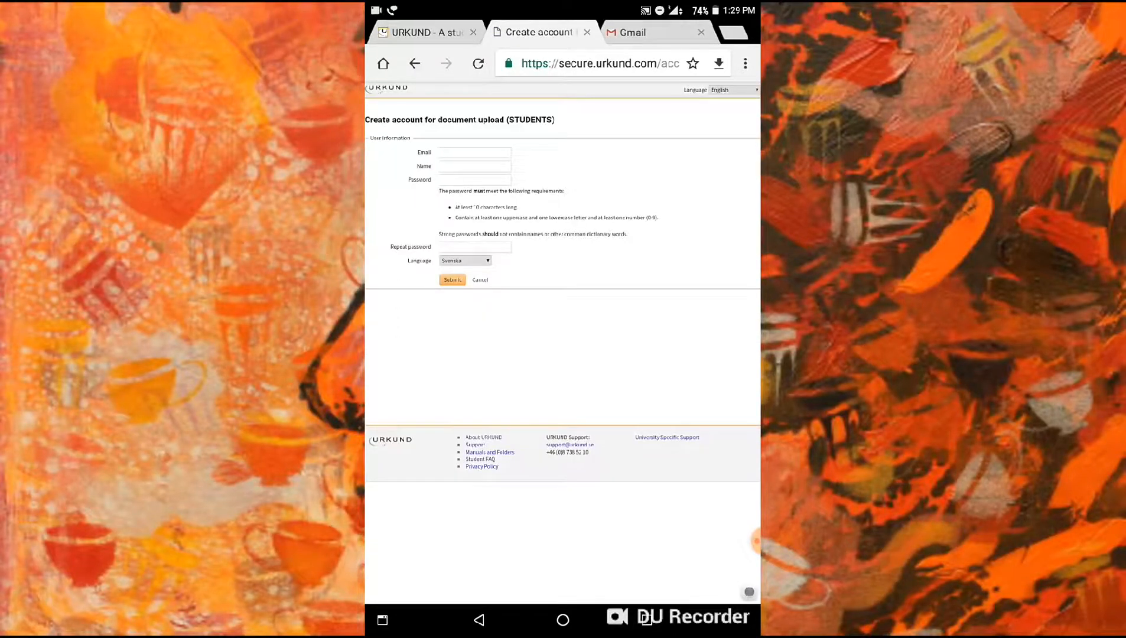
pyautogui.click(474, 153)
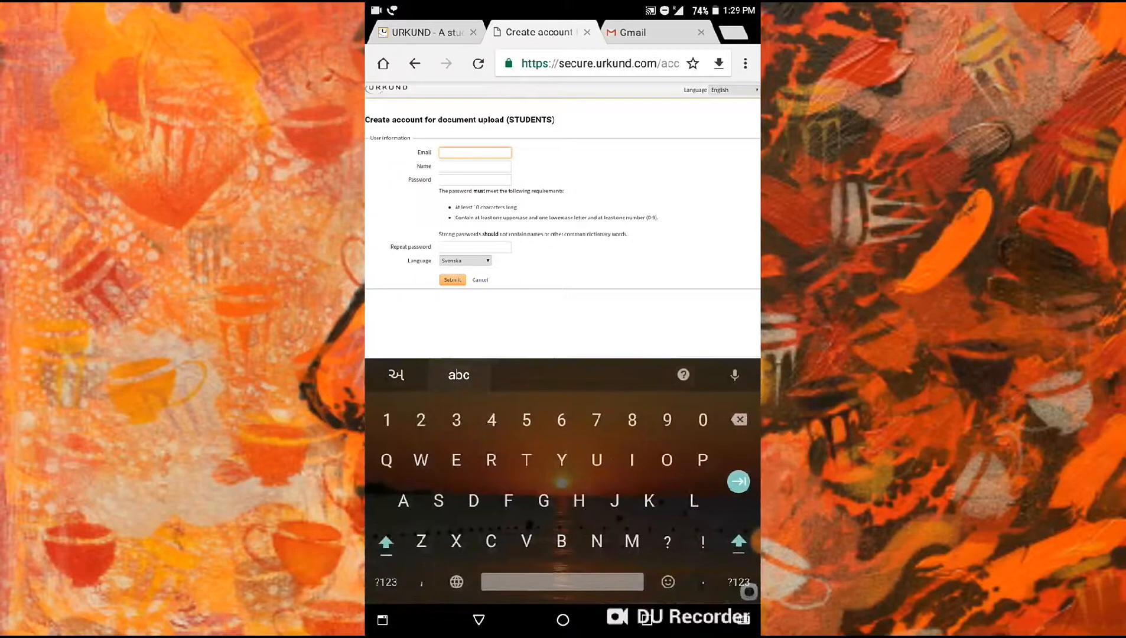
pyautogui.click(474, 153)
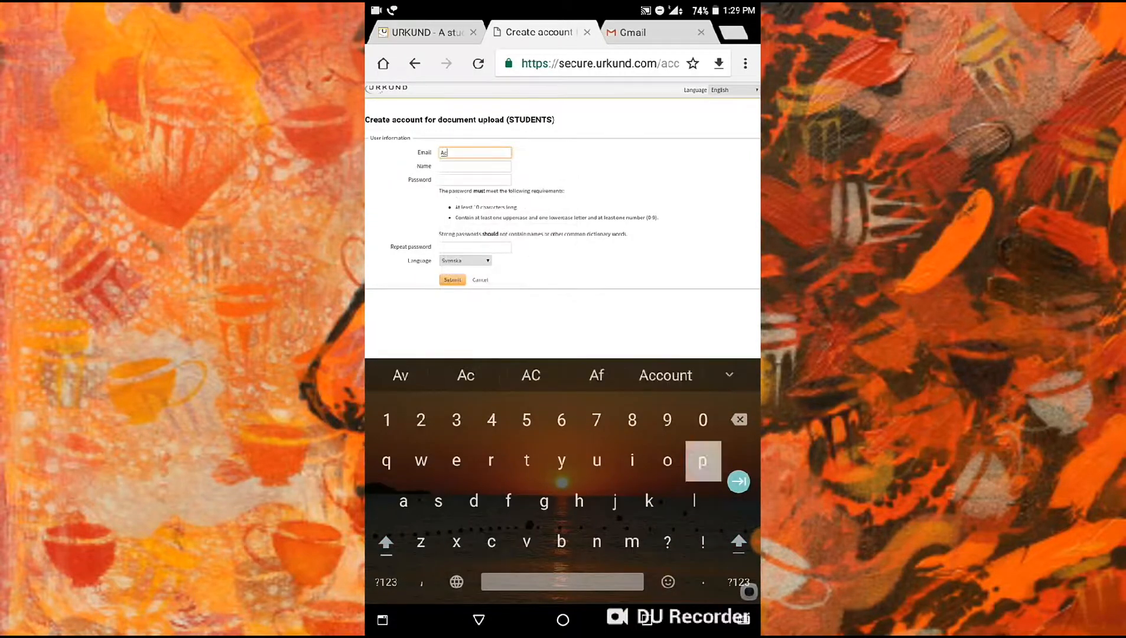
pyautogui.write('pathaki')
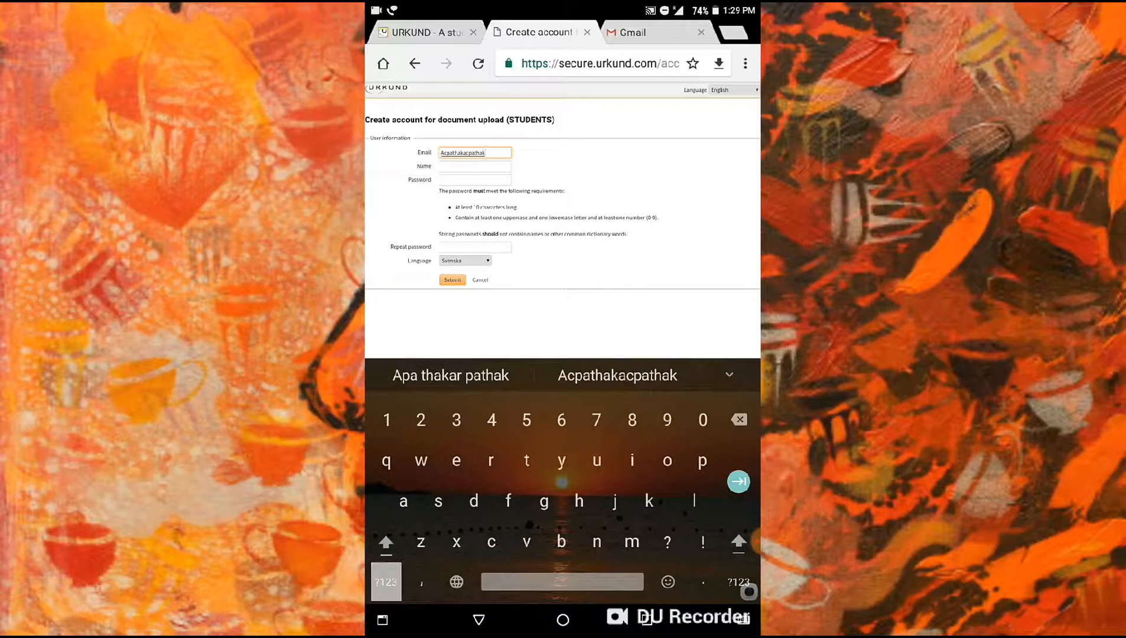
# Enter the name 'Niyati' in the account form
pyautogui.click(388, 583)
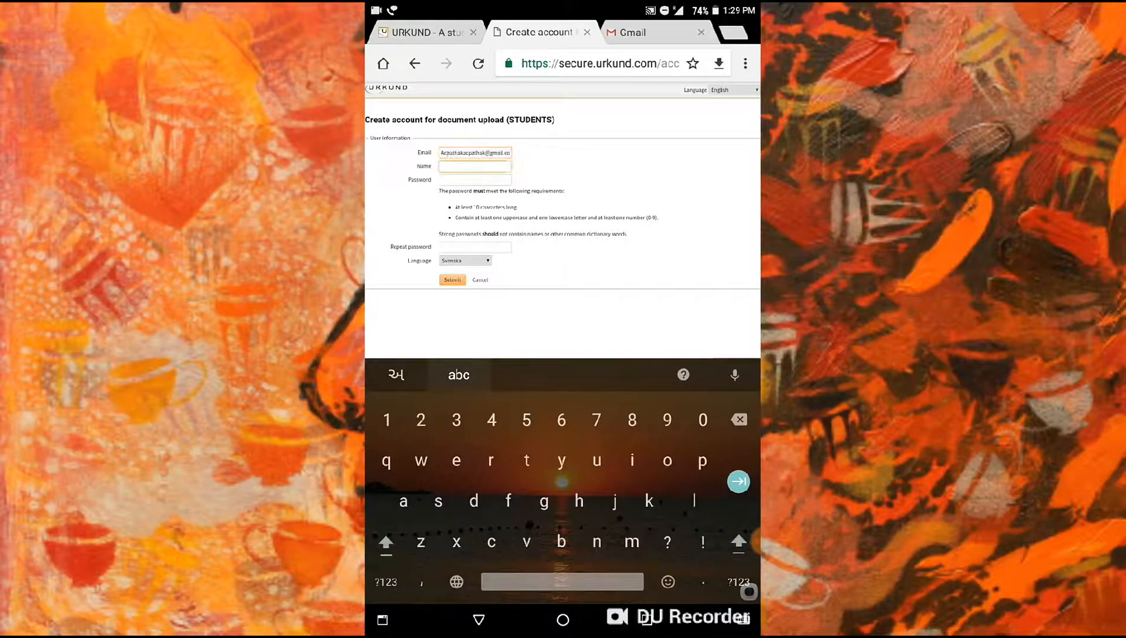
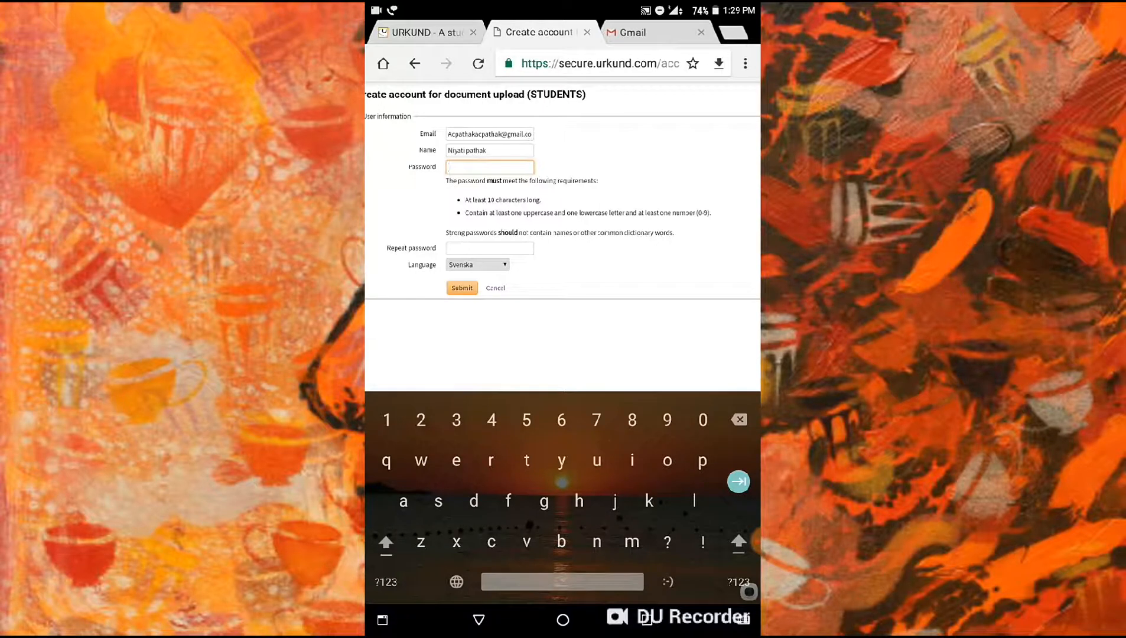
# Enter the account password and repeat it in the confirmation field
pyautogui.click(386, 544)
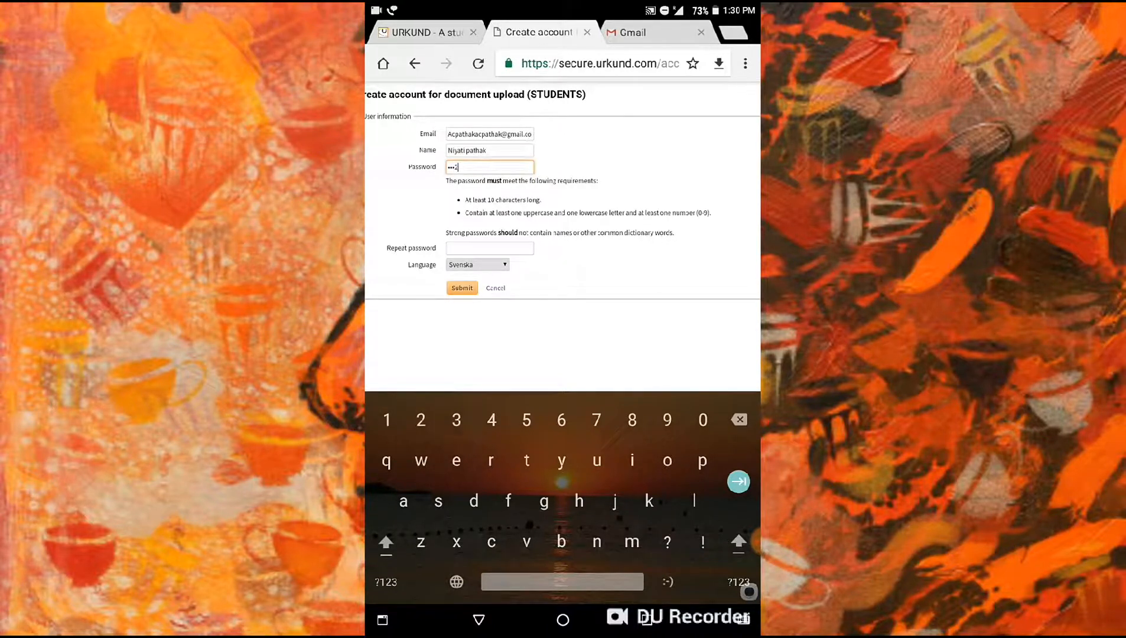
pyautogui.write('password')
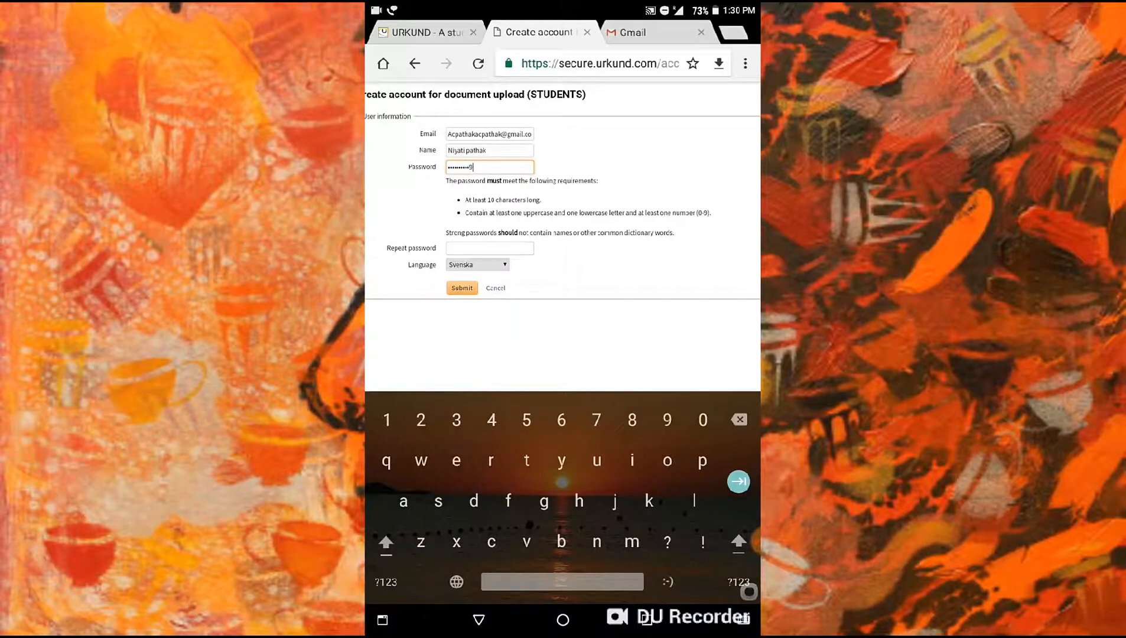
pyautogui.click(489, 248)
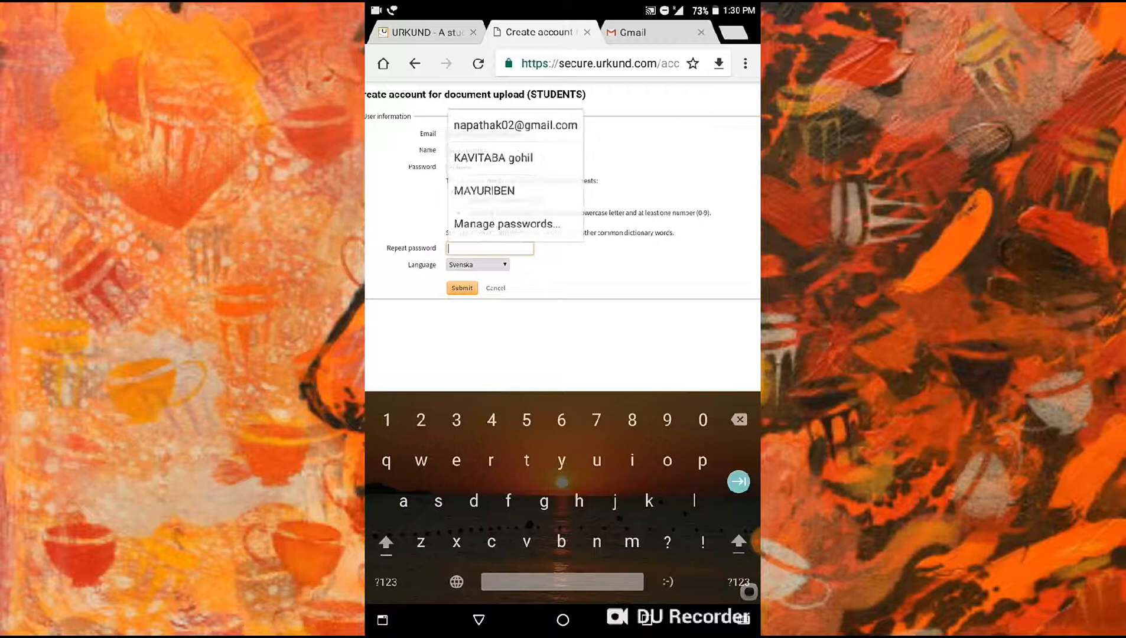
pyautogui.click(385, 543)
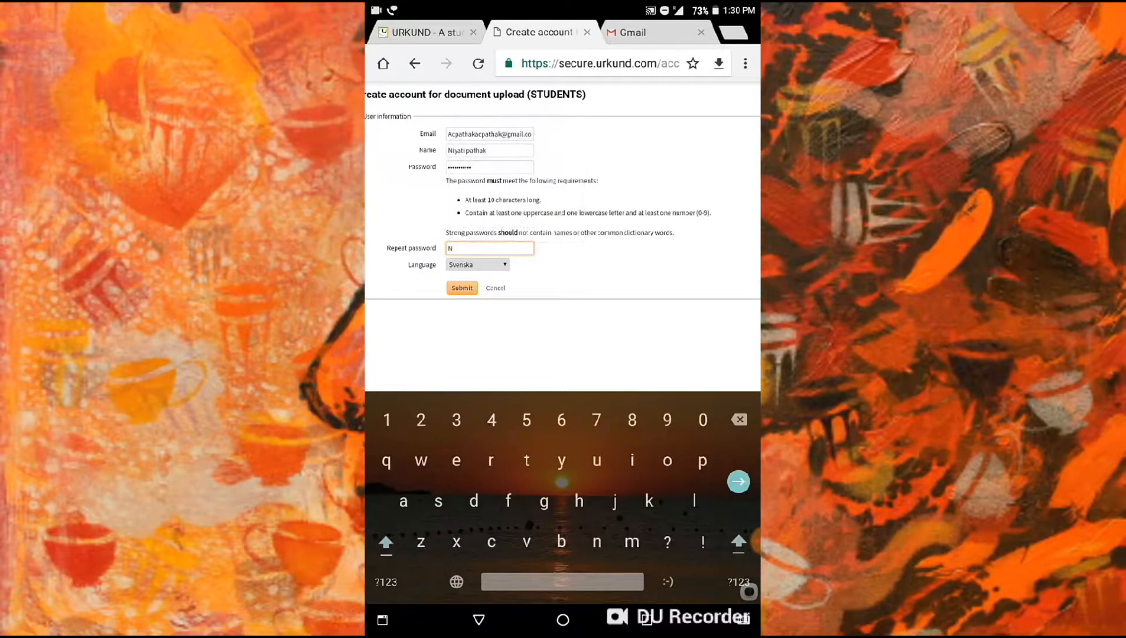
pyautogui.write('i')
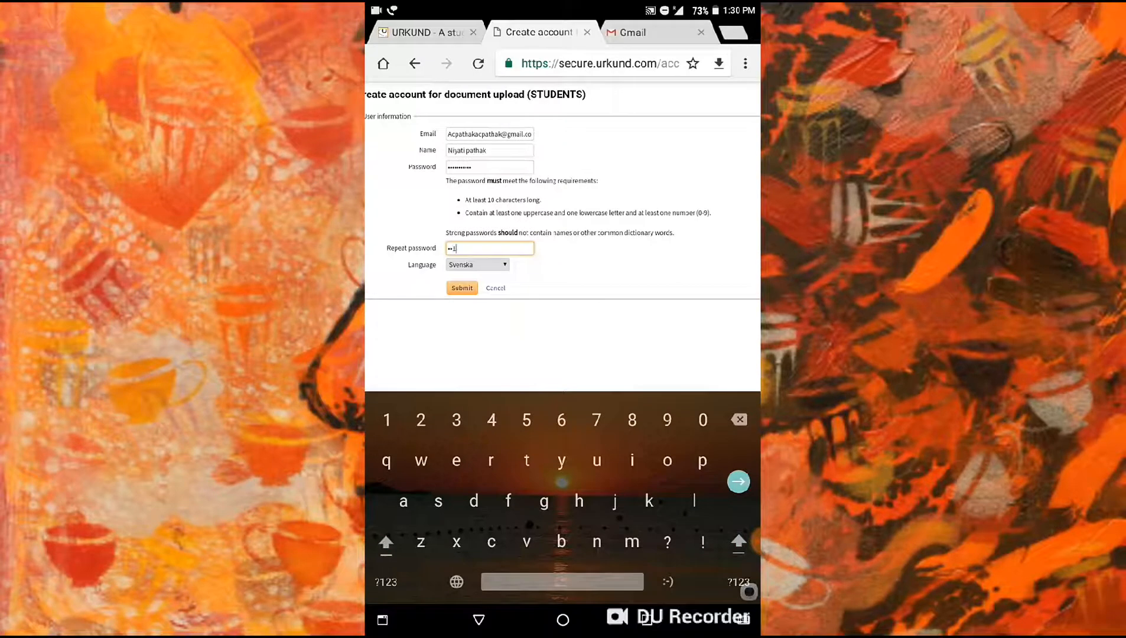
pyautogui.write('3')
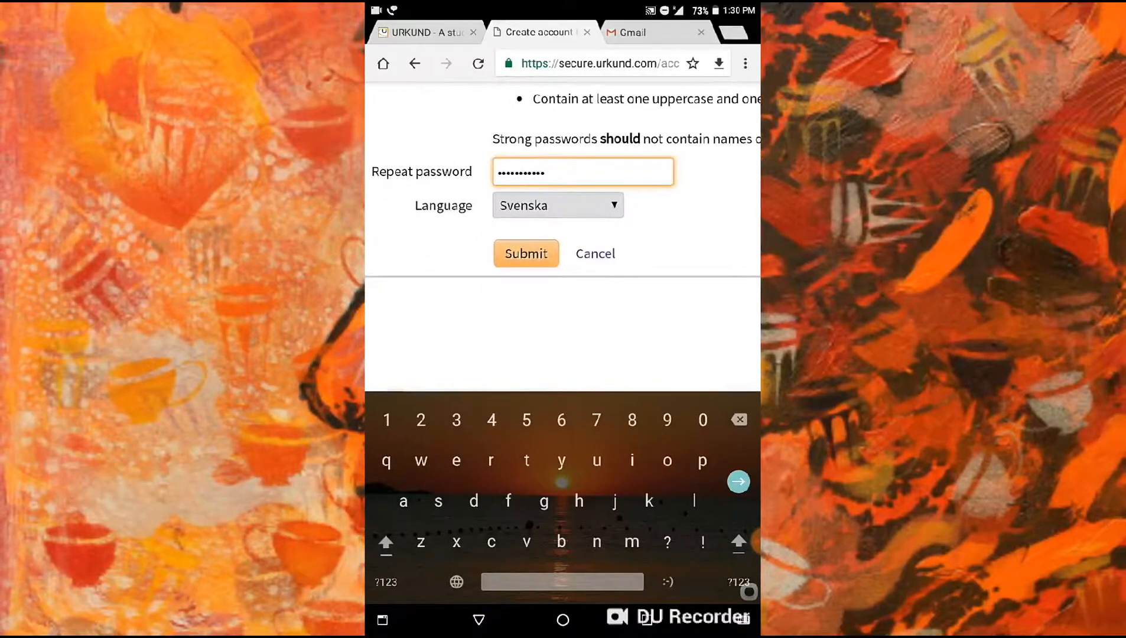
# Set the account language to English and submit the new account form
pyautogui.click(558, 205)
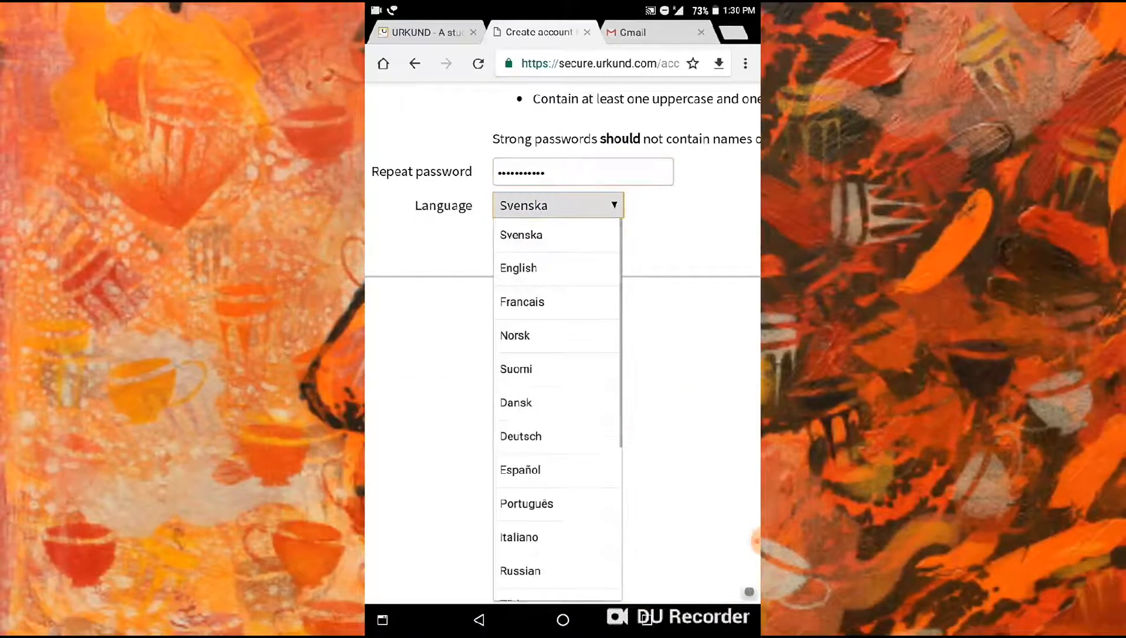
pyautogui.click(518, 268)
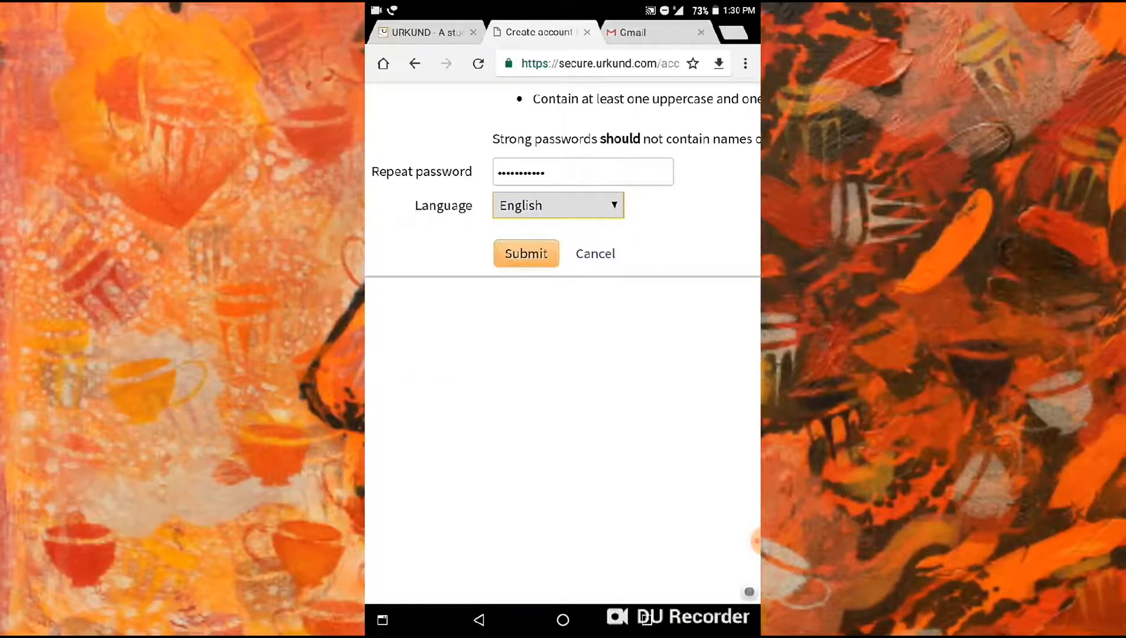
pyautogui.click(526, 254)
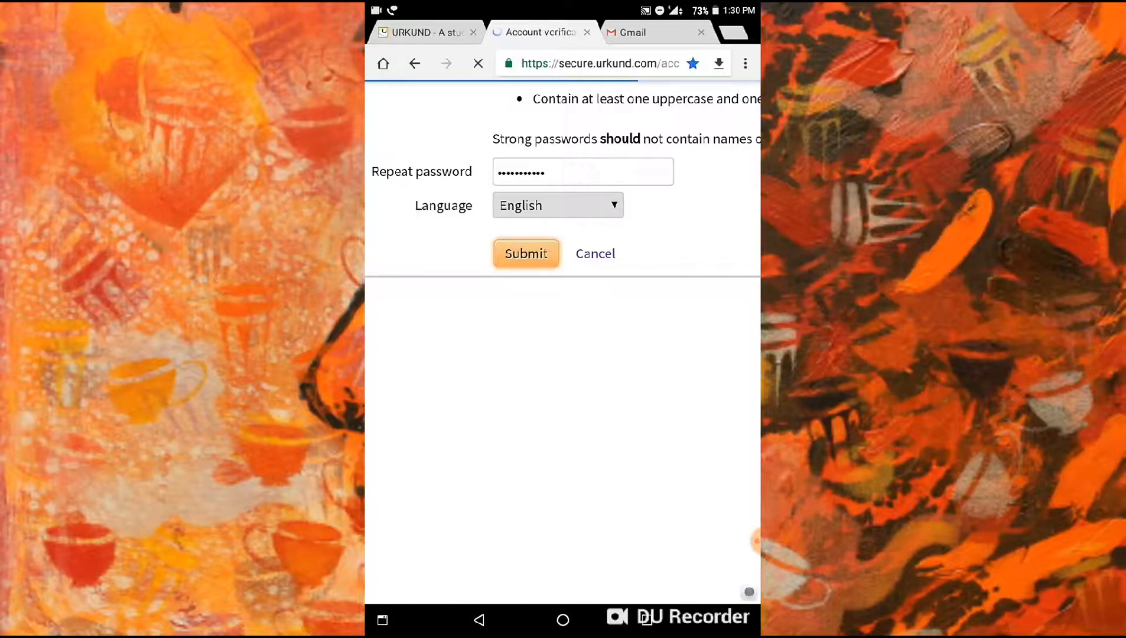
# Reach the account verification notice, then switch to the Gmail inbox
pyautogui.click(526, 254)
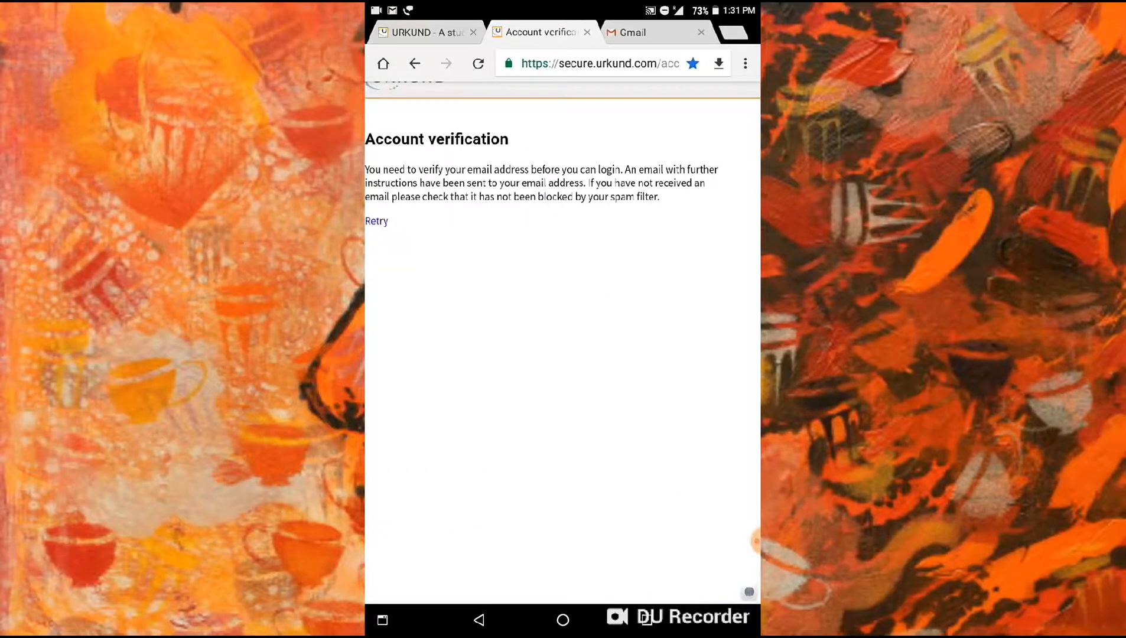
pyautogui.click(633, 32)
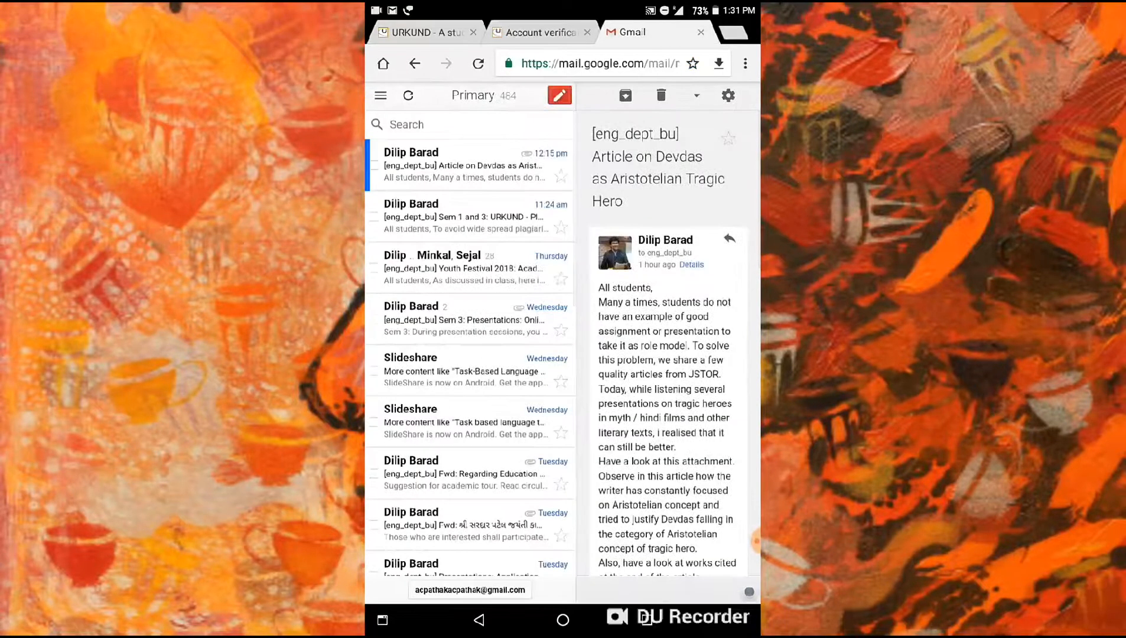
# Follow the Verify Account link in the URKUND verification email to confirm the account
pyautogui.click(380, 96)
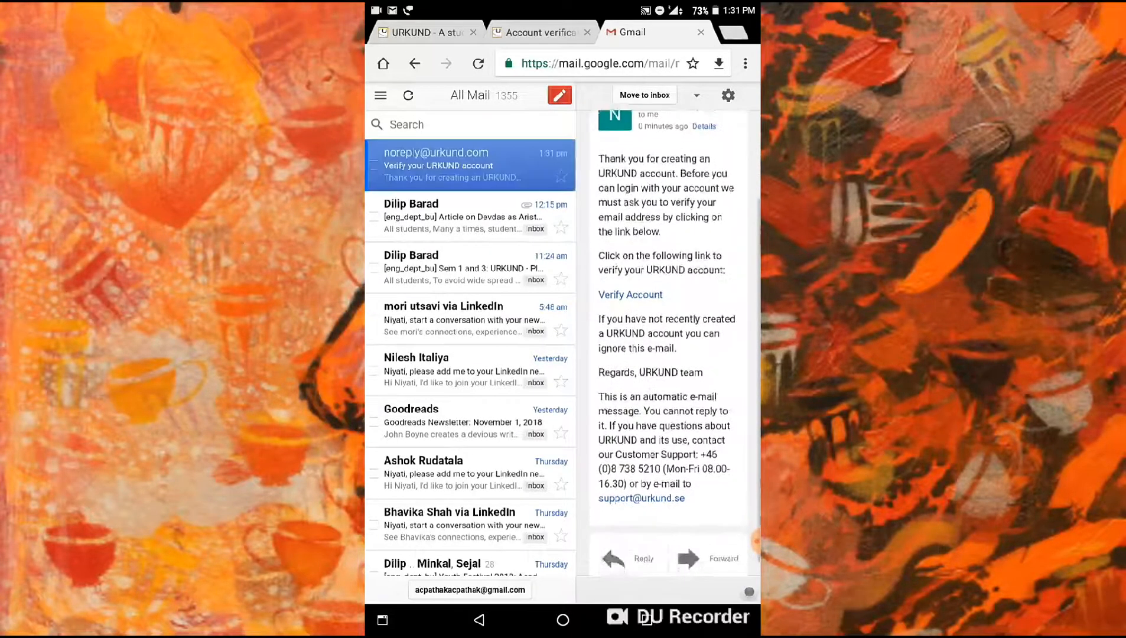
pyautogui.click(630, 295)
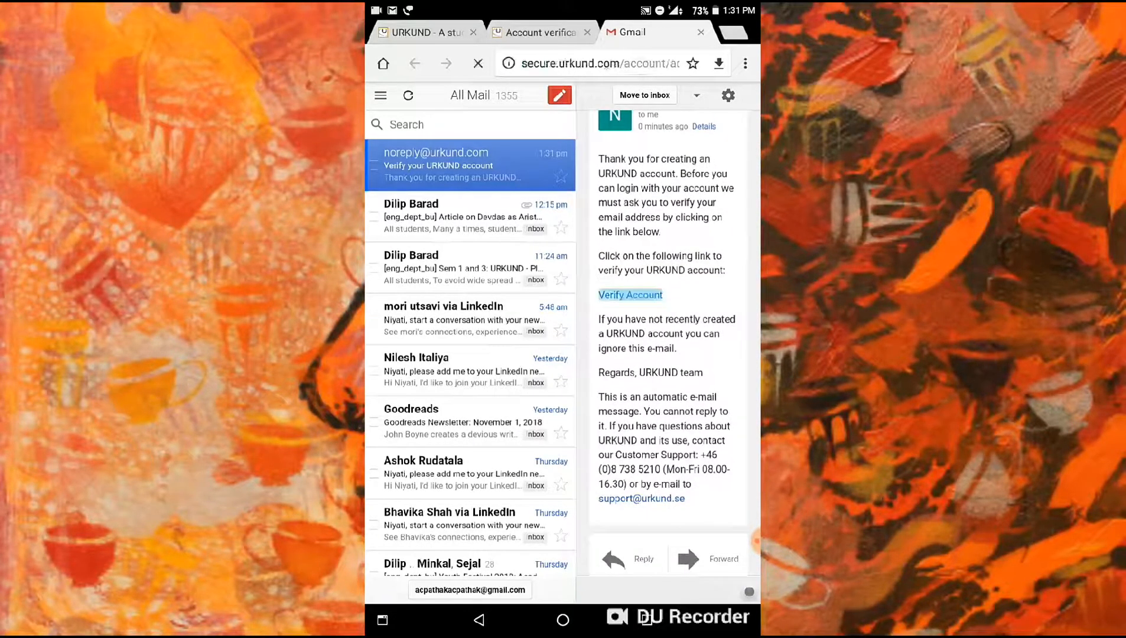
pyautogui.click(630, 296)
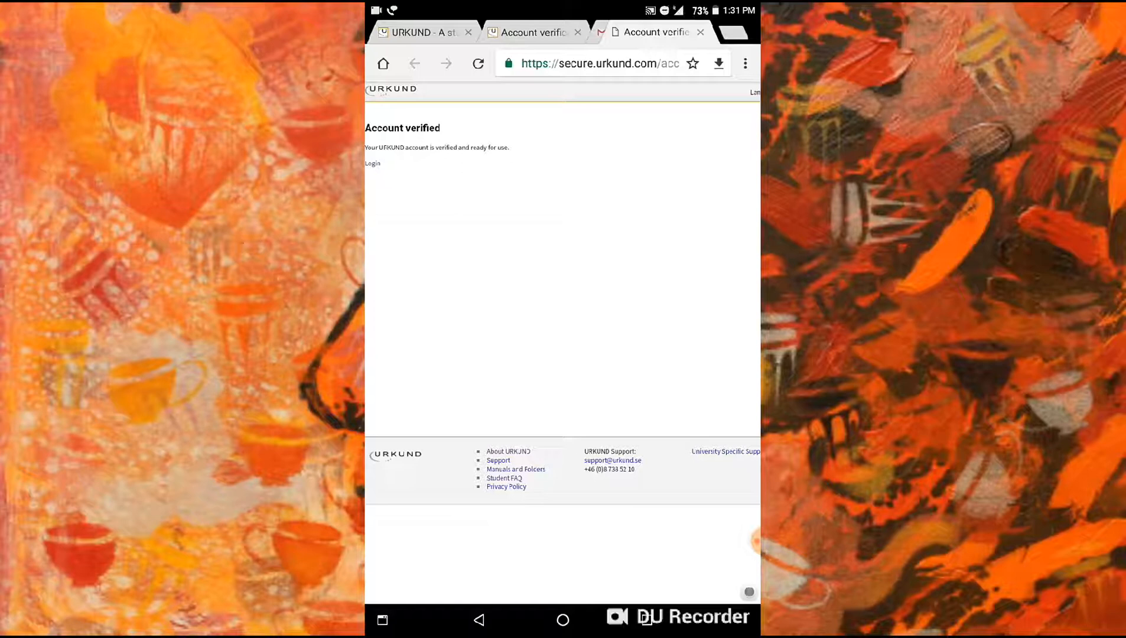
# Log in to URKUND with the saved credentials and go to the Submit Documents form
pyautogui.click(373, 164)
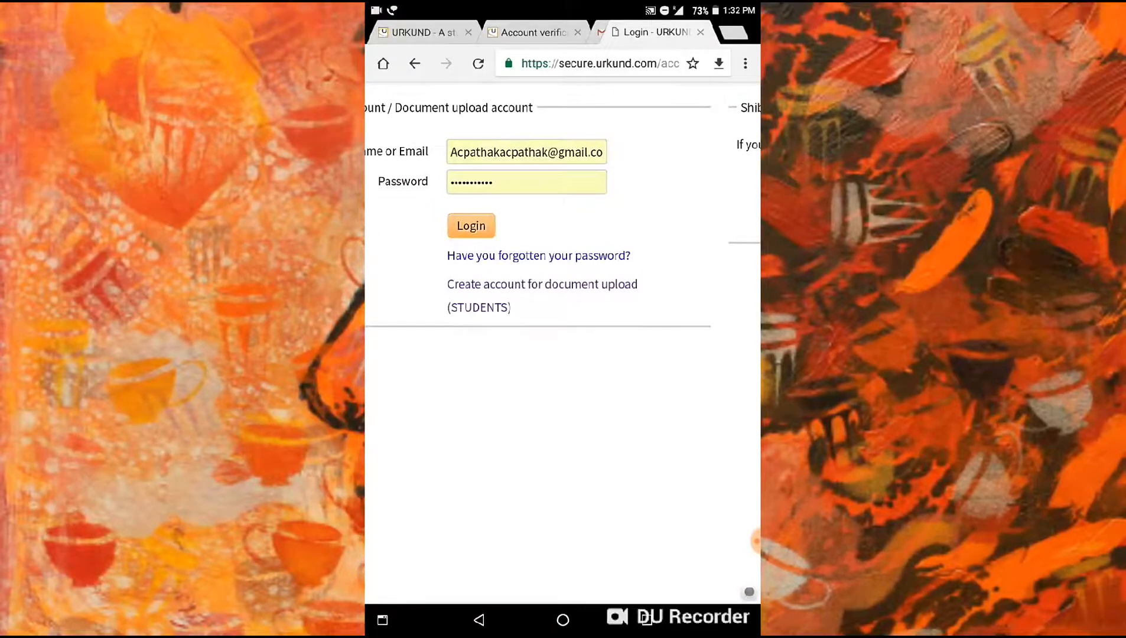
pyautogui.click(471, 226)
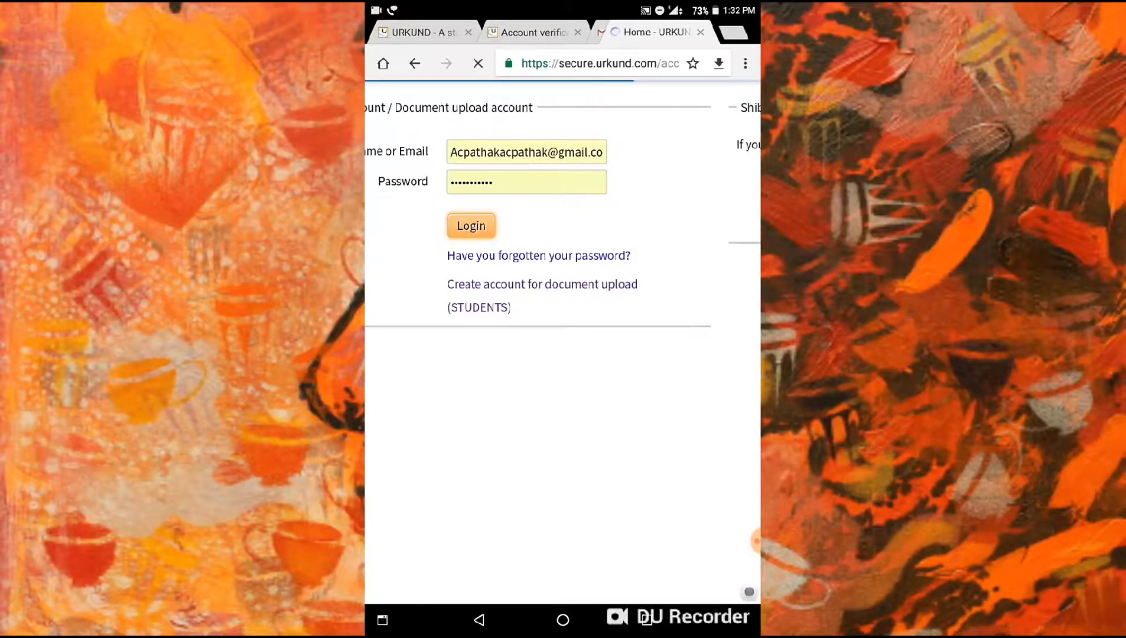
pyautogui.click(470, 225)
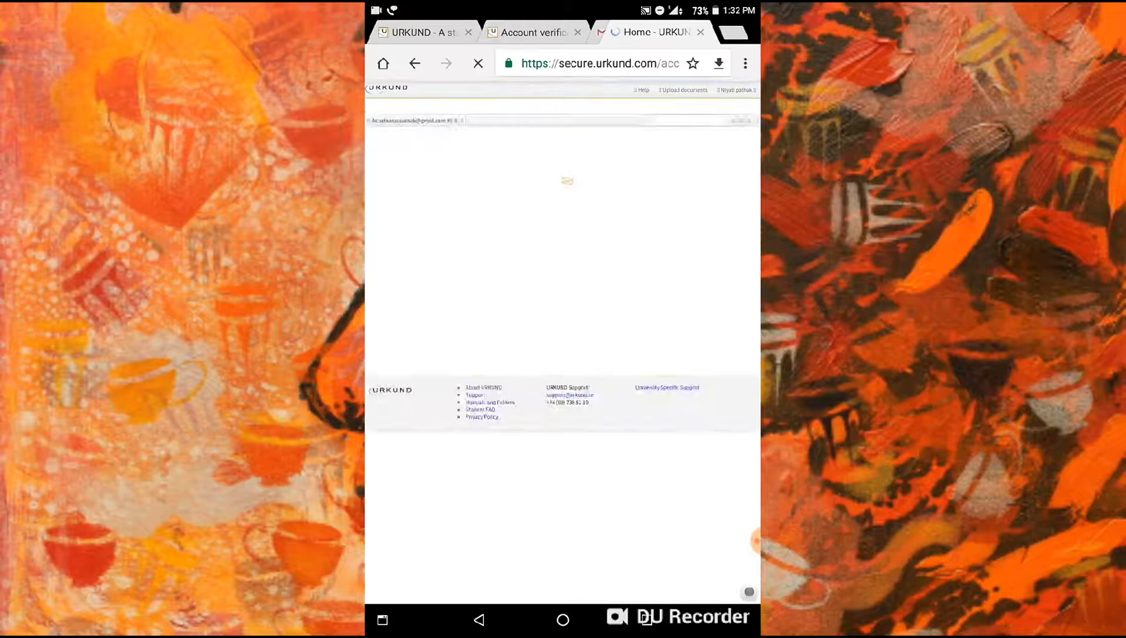
pyautogui.click(478, 63)
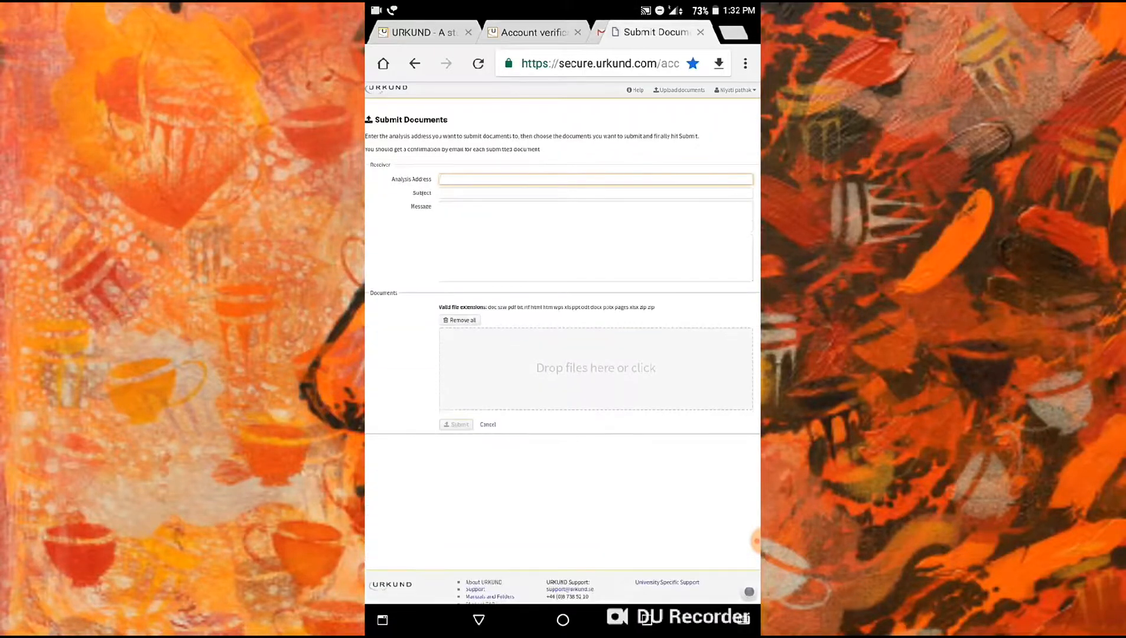
pyautogui.click(595, 180)
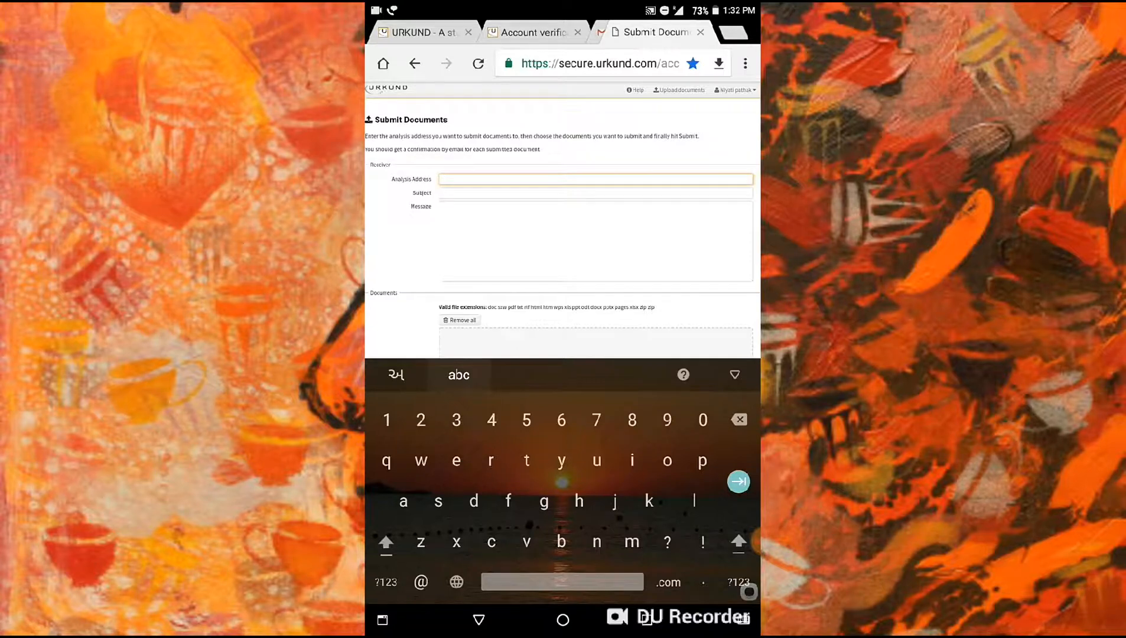
pyautogui.click(473, 501)
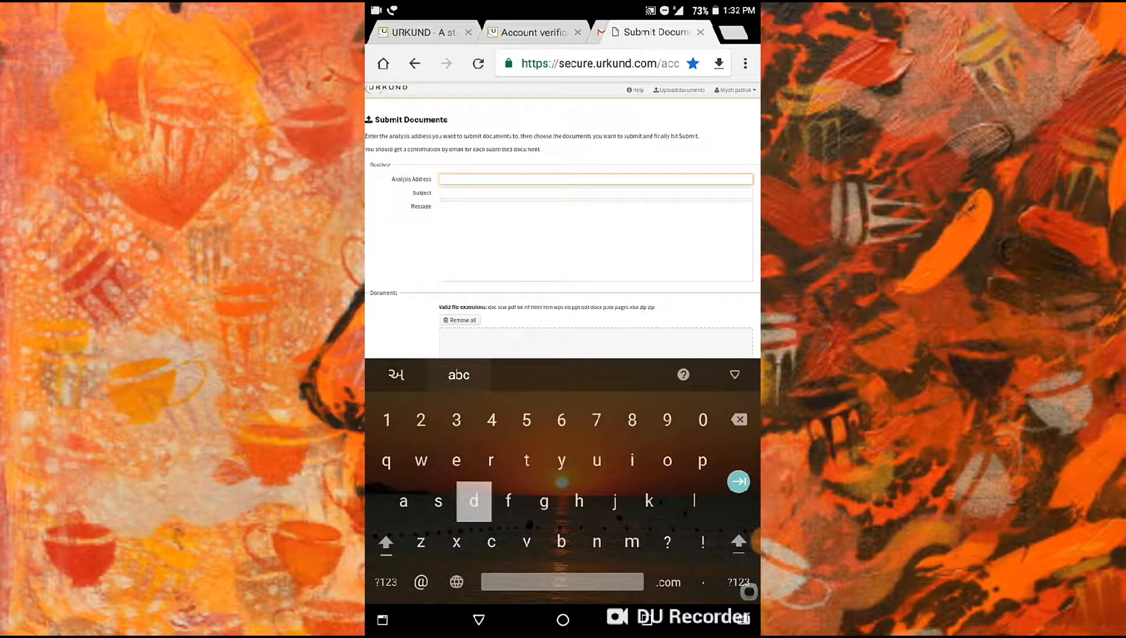
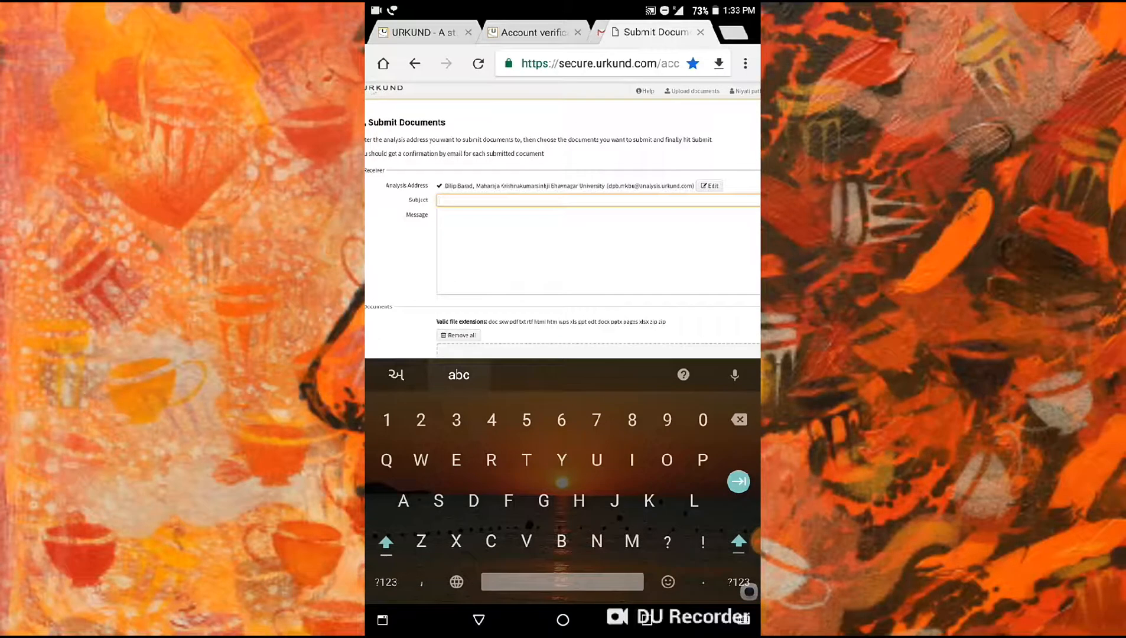
# Enter the subject with the student's name plus 'Assignment And Presentations' and move to the message box
pyautogui.write('Miya')
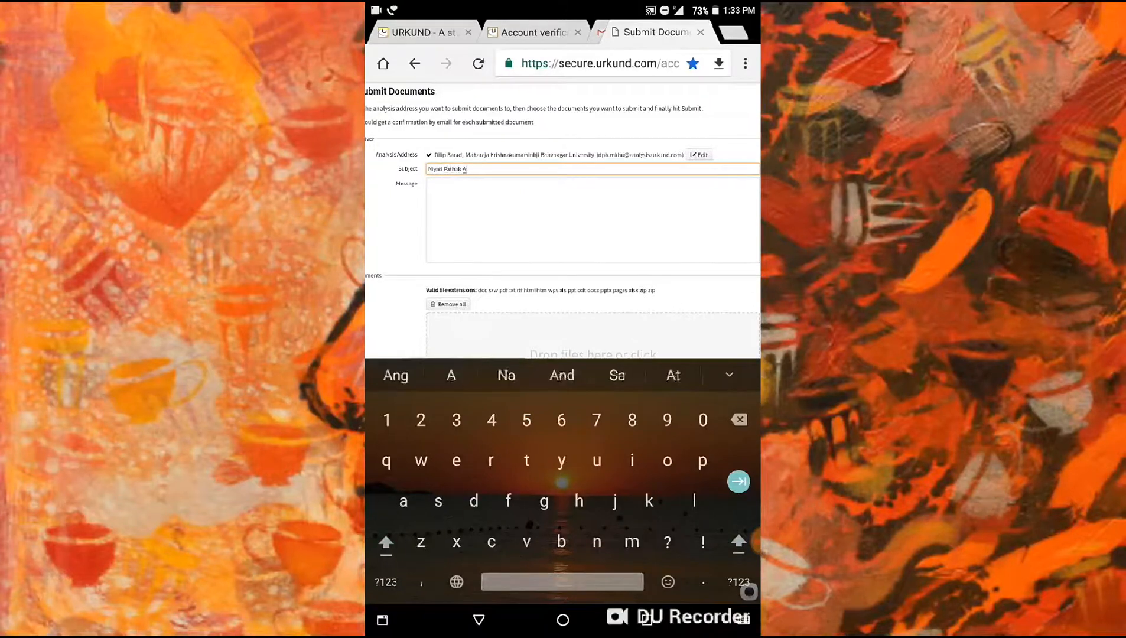
pyautogui.write('Assignment And Presentation')
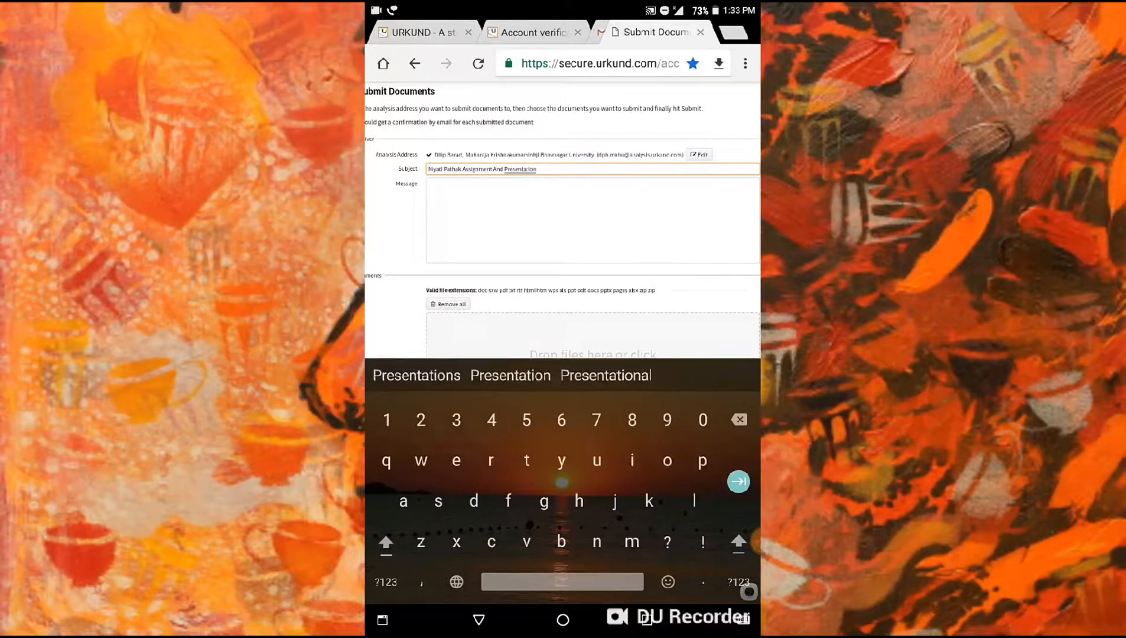
pyautogui.click(416, 376)
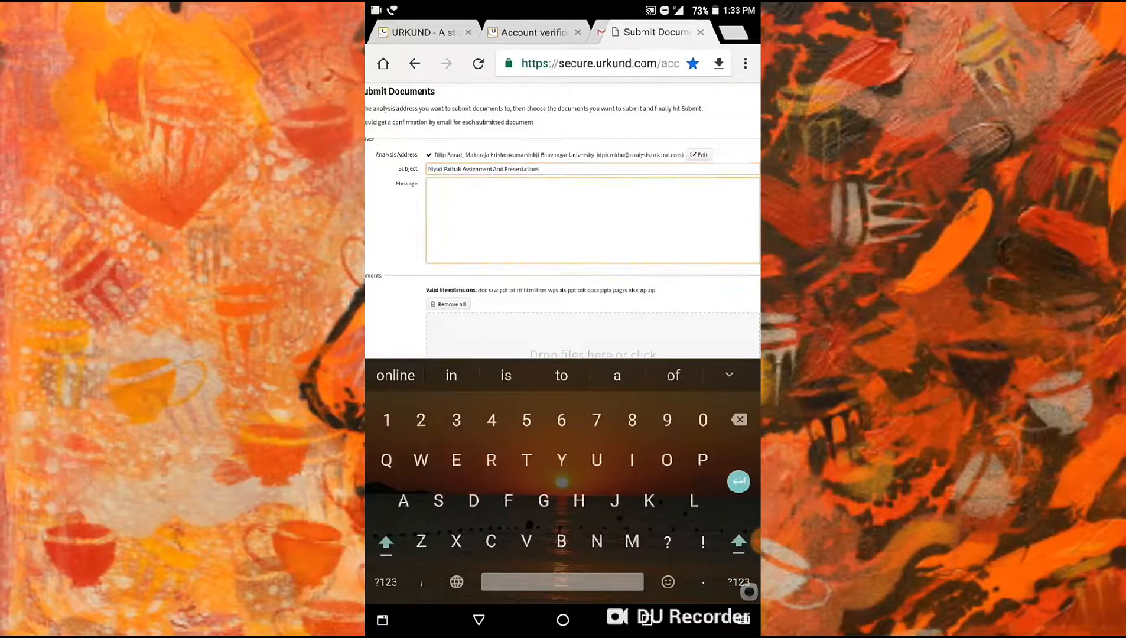
pyautogui.scroll(-3)
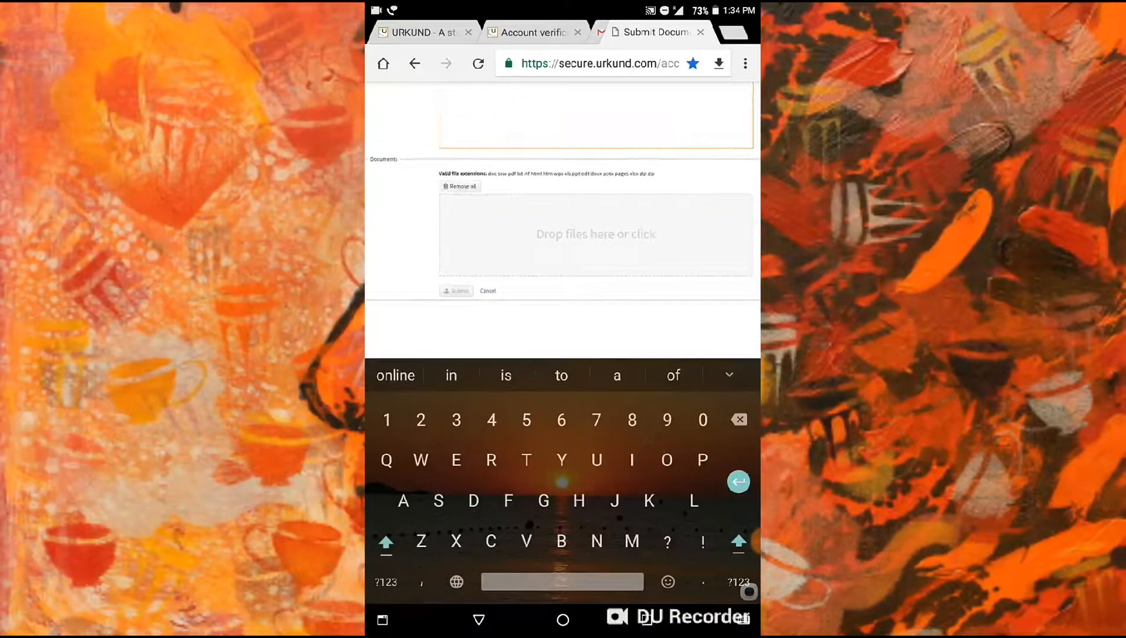
# Attach the first modernist literature .docx file from the phone's Documents storage
pyautogui.click(596, 234)
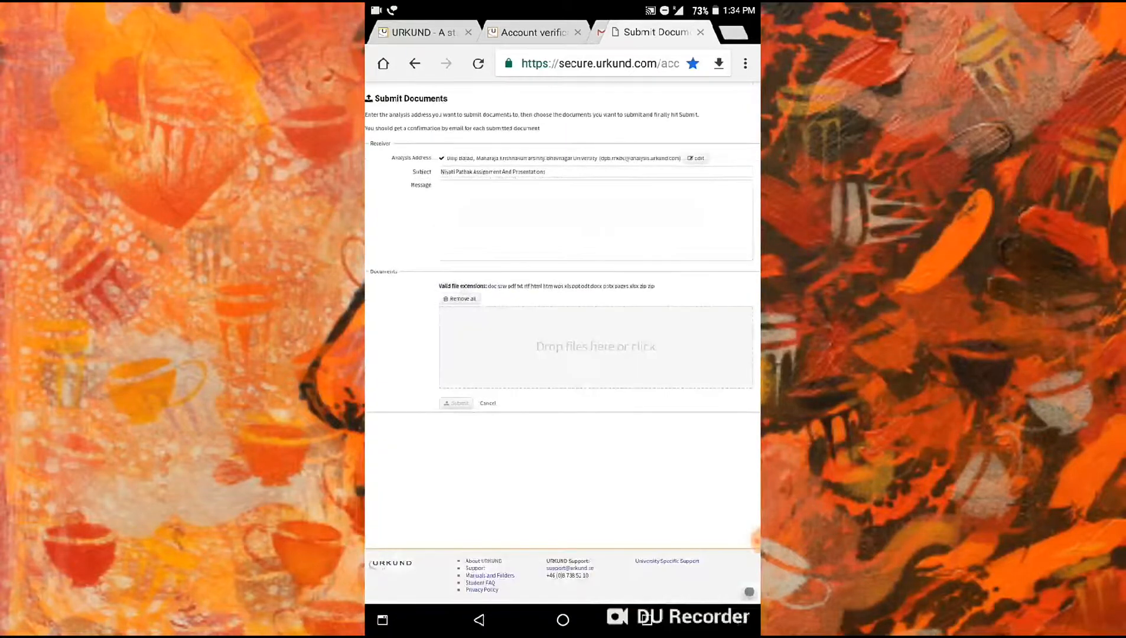
pyautogui.click(596, 346)
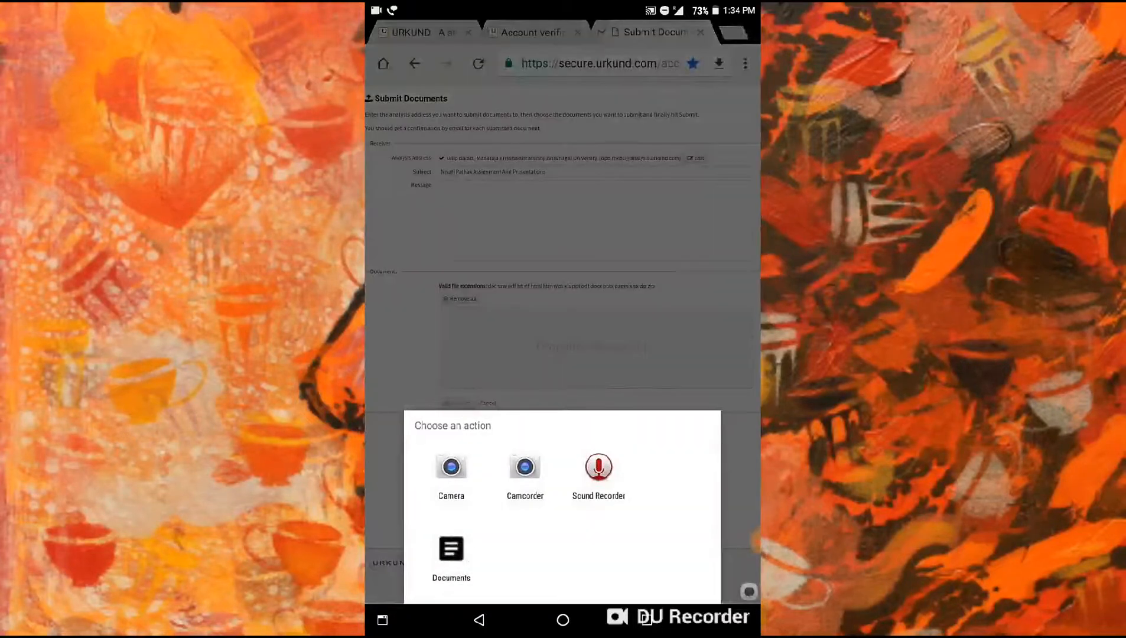
pyautogui.click(452, 551)
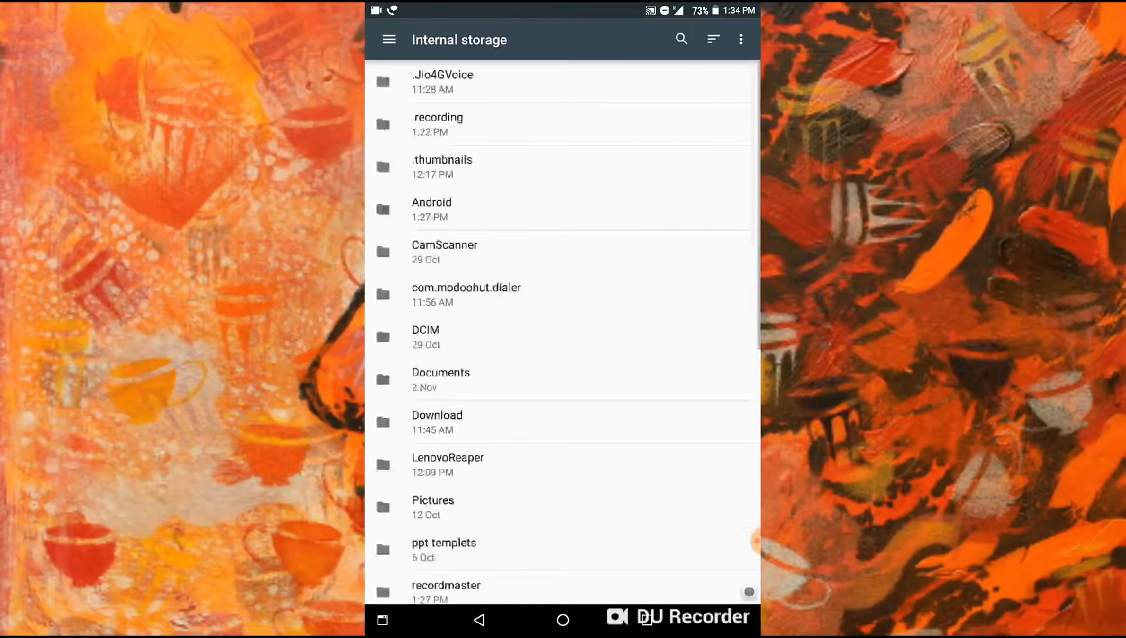
pyautogui.scroll(-3)
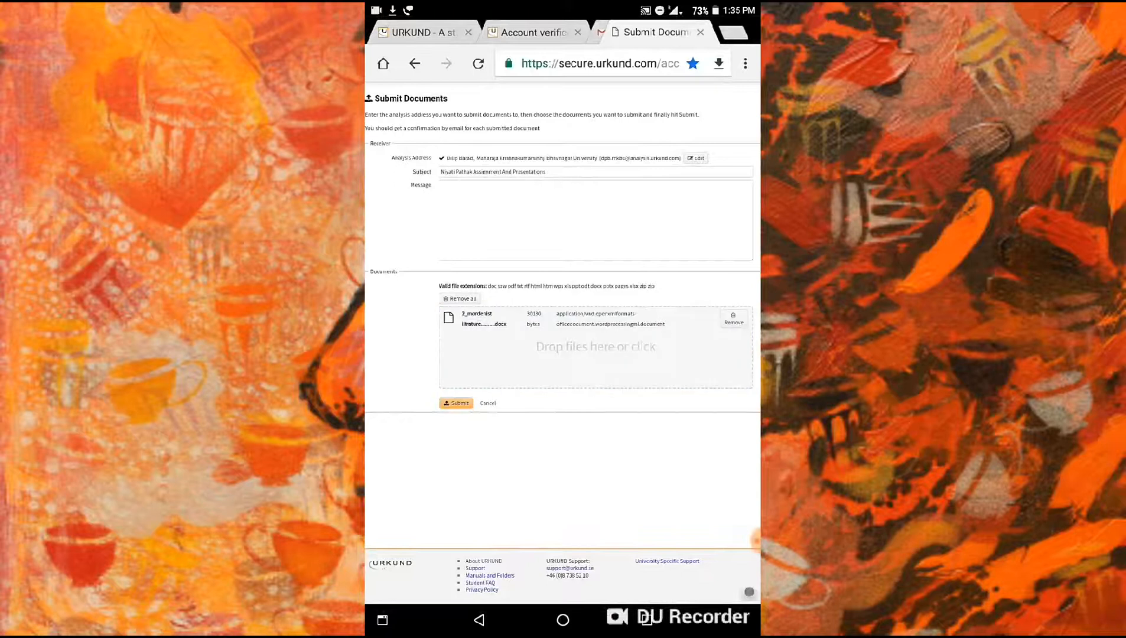
# Attach the remaining assignment files from Documents so four are listed in the submission
pyautogui.click(595, 346)
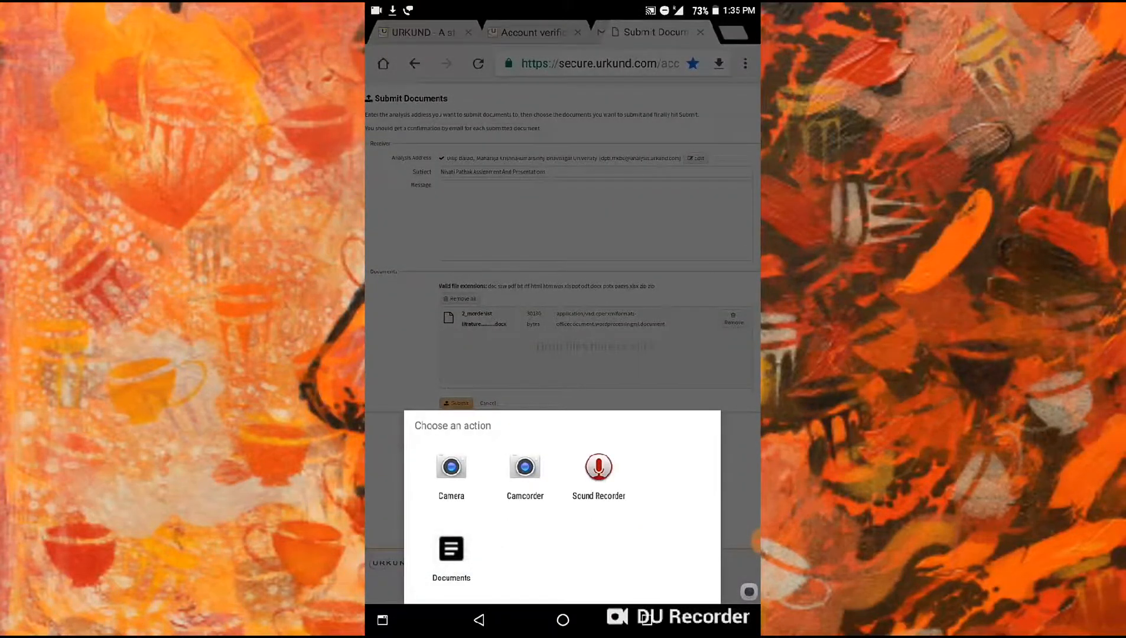
pyautogui.click(451, 548)
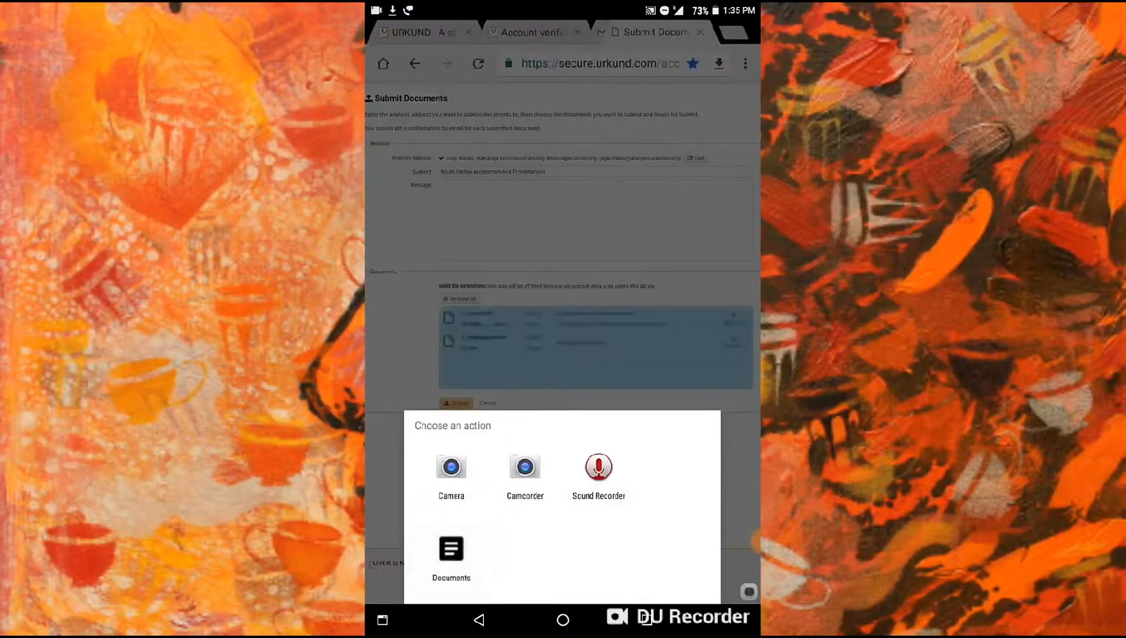
pyautogui.click(452, 550)
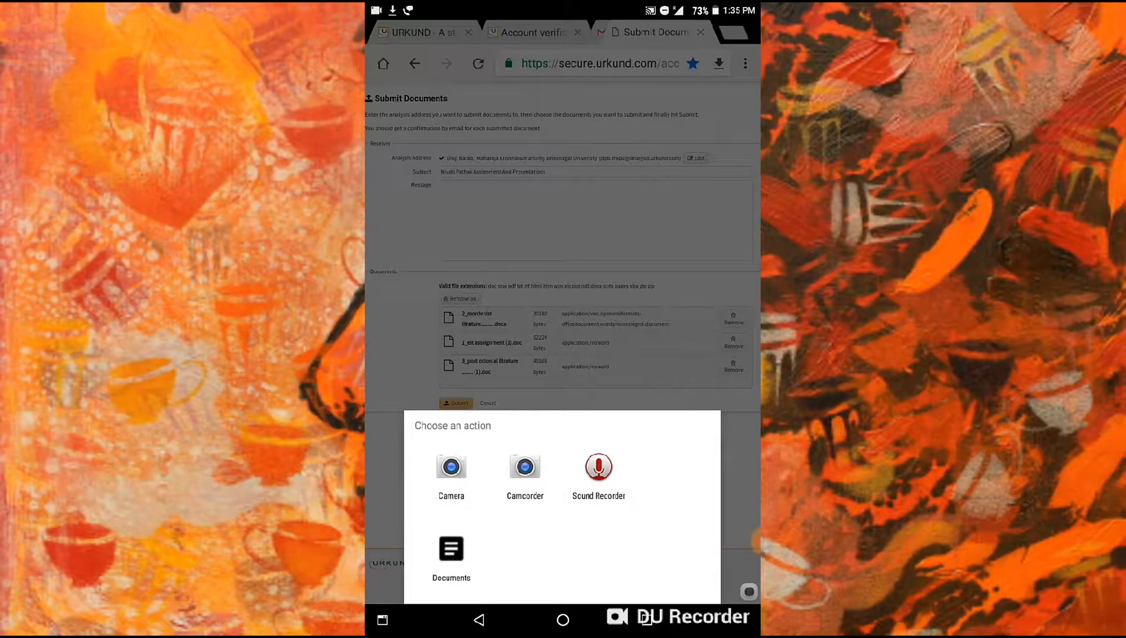
pyautogui.click(452, 550)
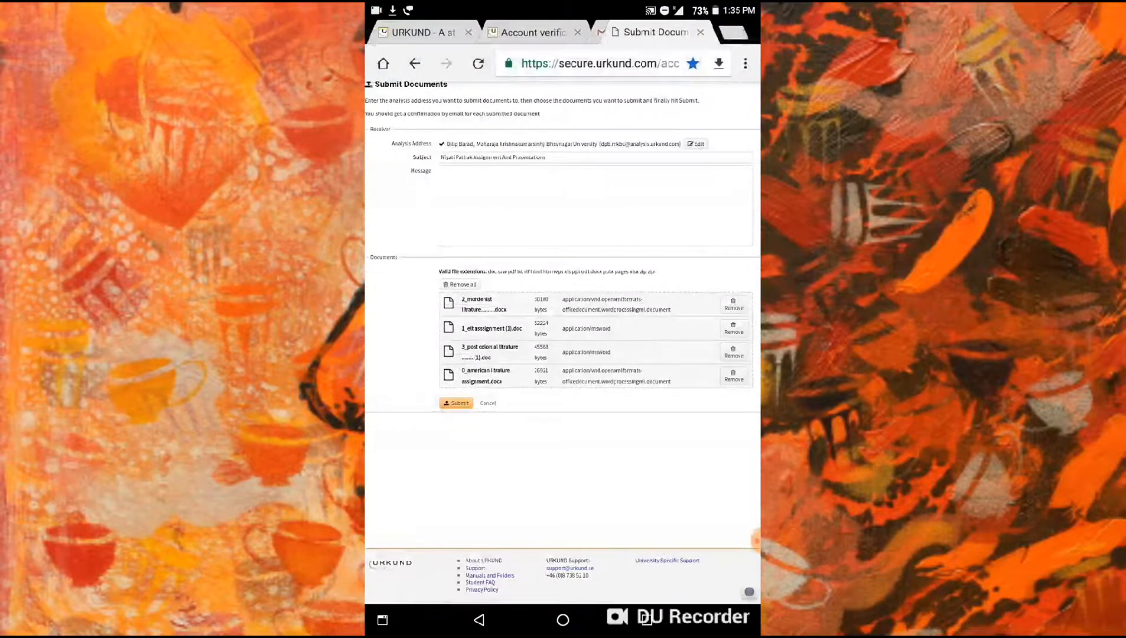
# Submit the four documents for analysis and acknowledge the Document sent confirmation
pyautogui.click(456, 403)
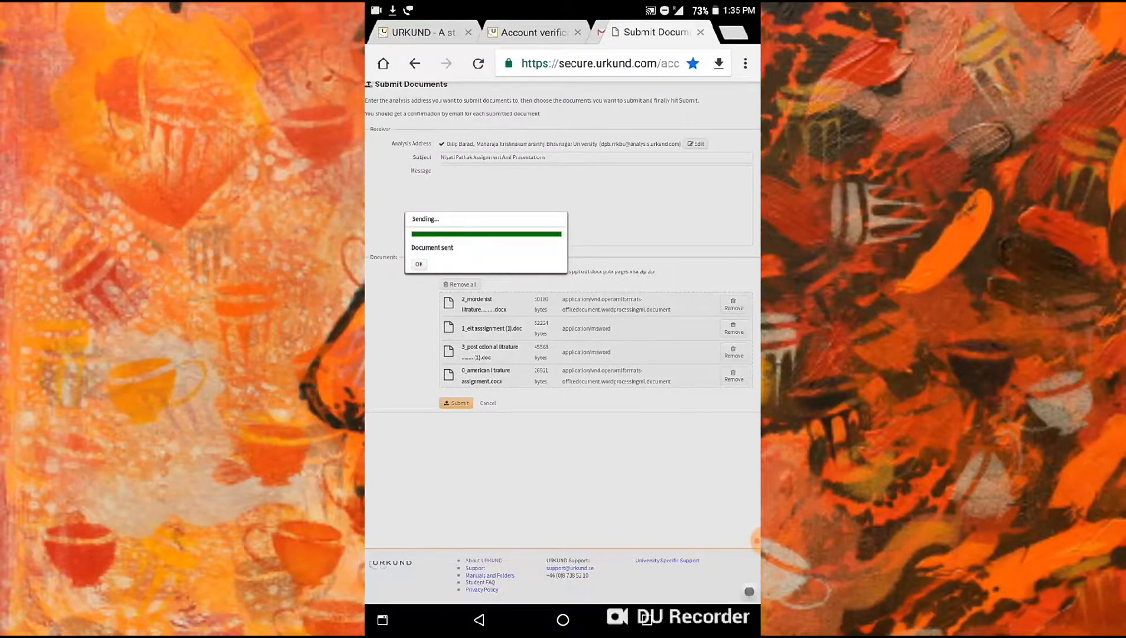
pyautogui.click(418, 265)
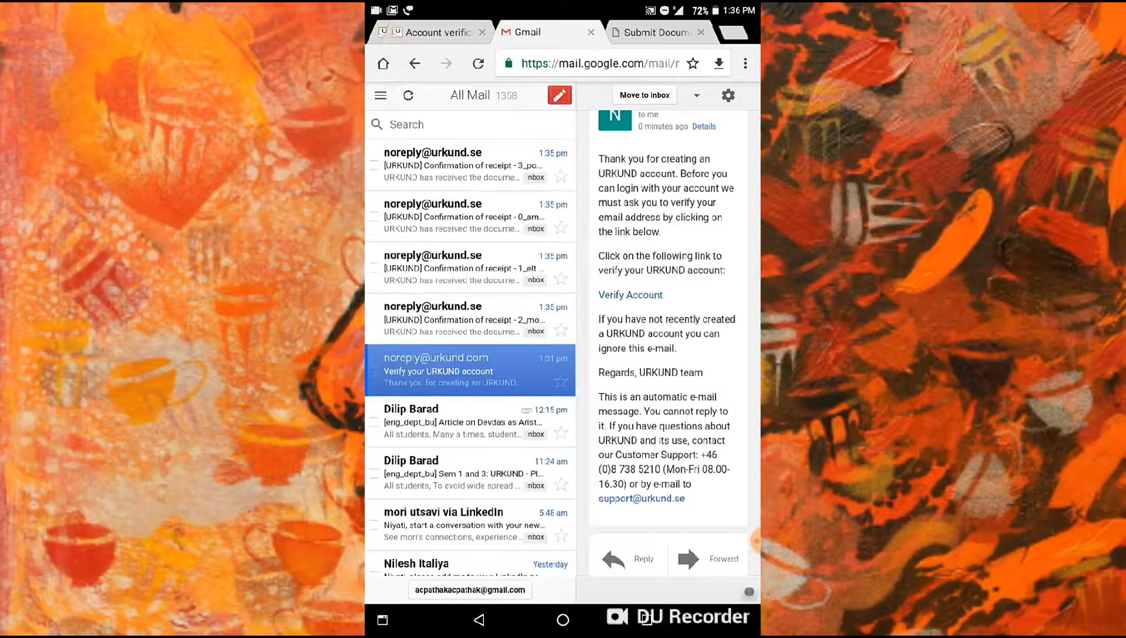
# Read the post colonial document's confirmation-of-receipt email before switching mailboxes
pyautogui.click(469, 165)
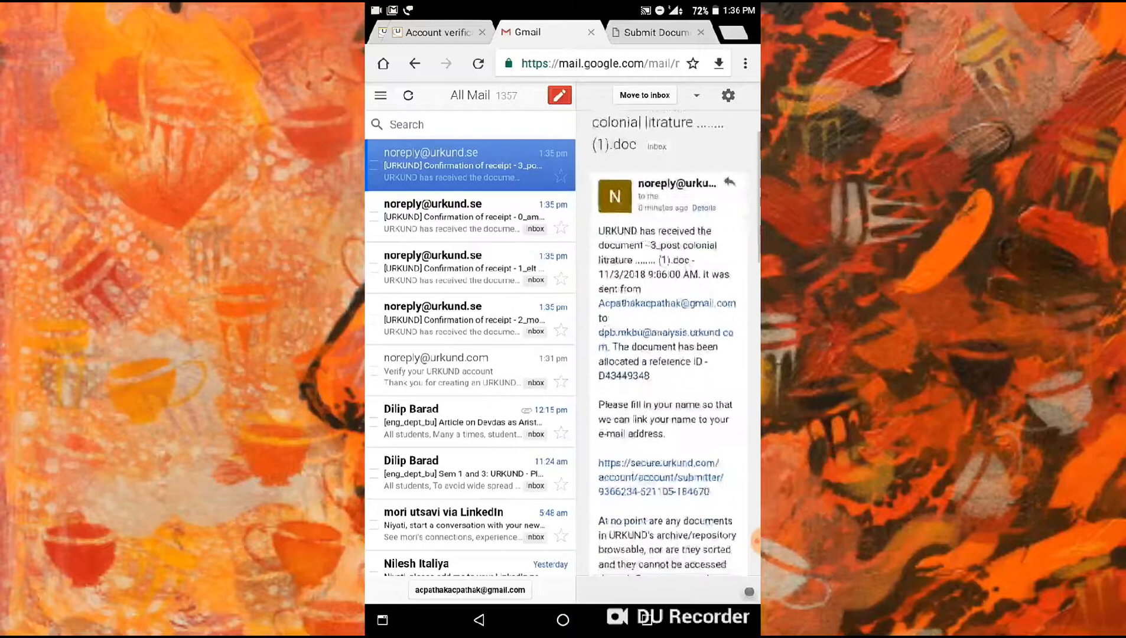
pyautogui.scroll(-3)
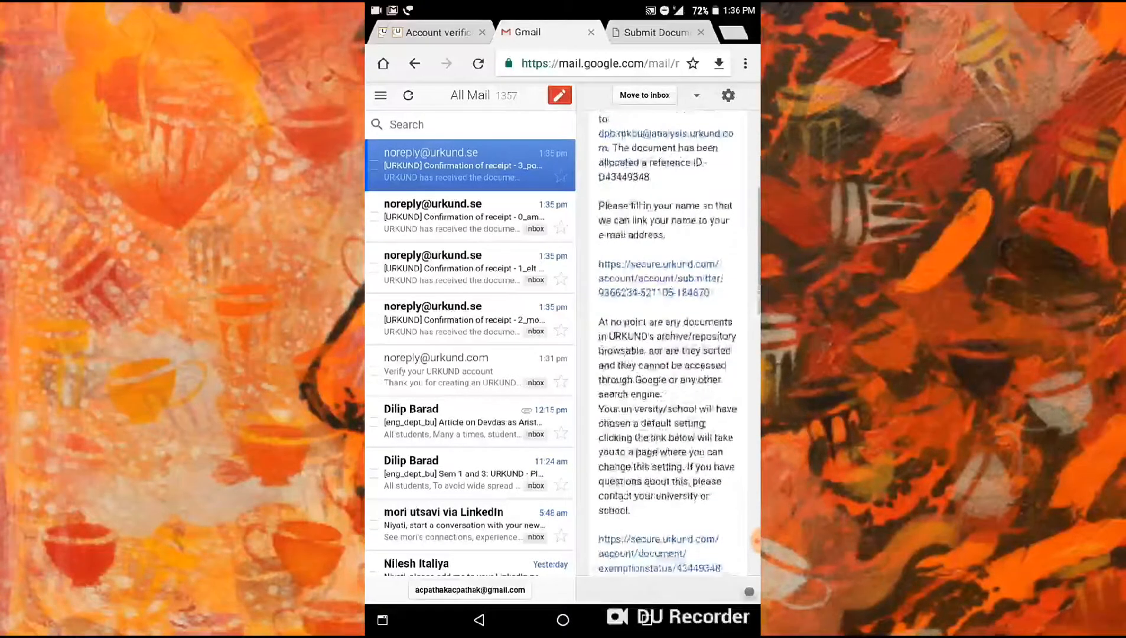
pyautogui.scroll(-3)
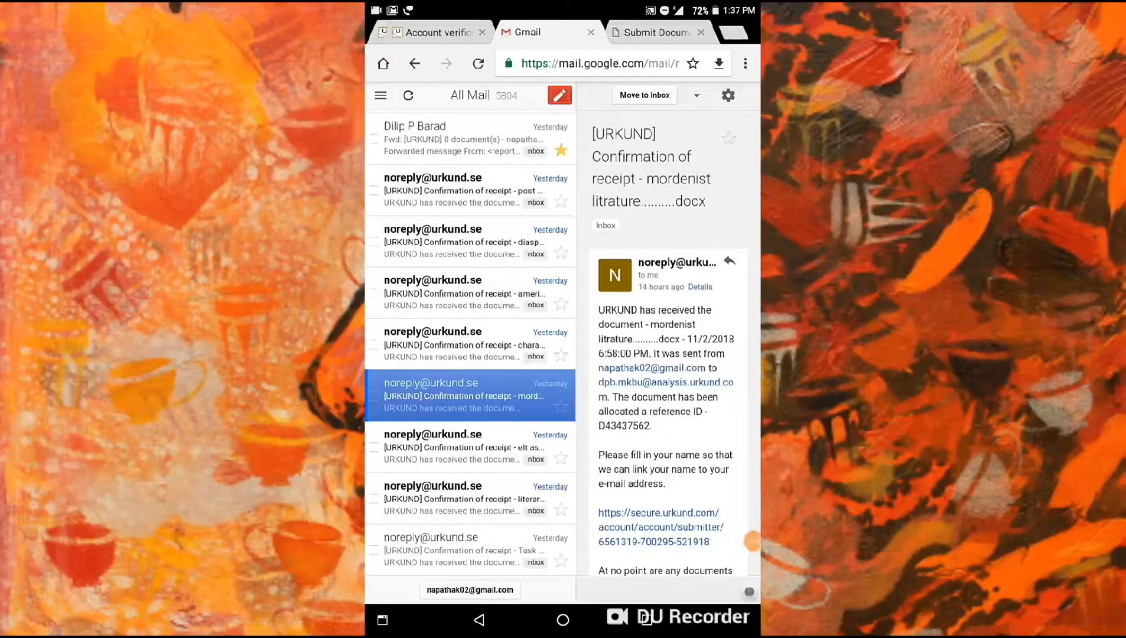
pyautogui.scroll(-3)
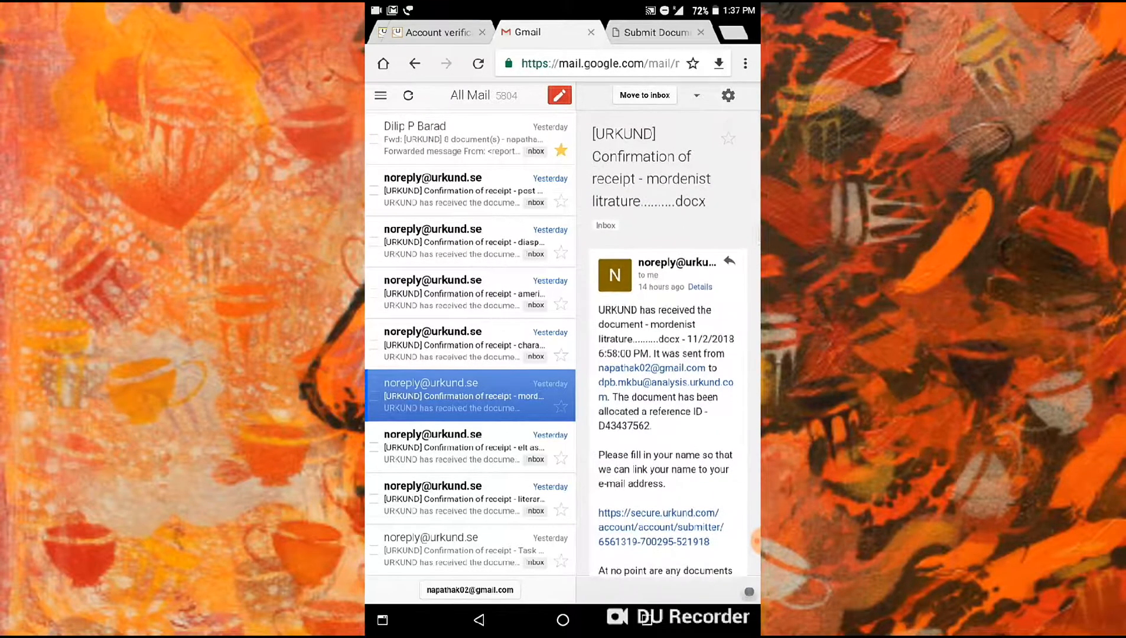
pyautogui.scroll(-3)
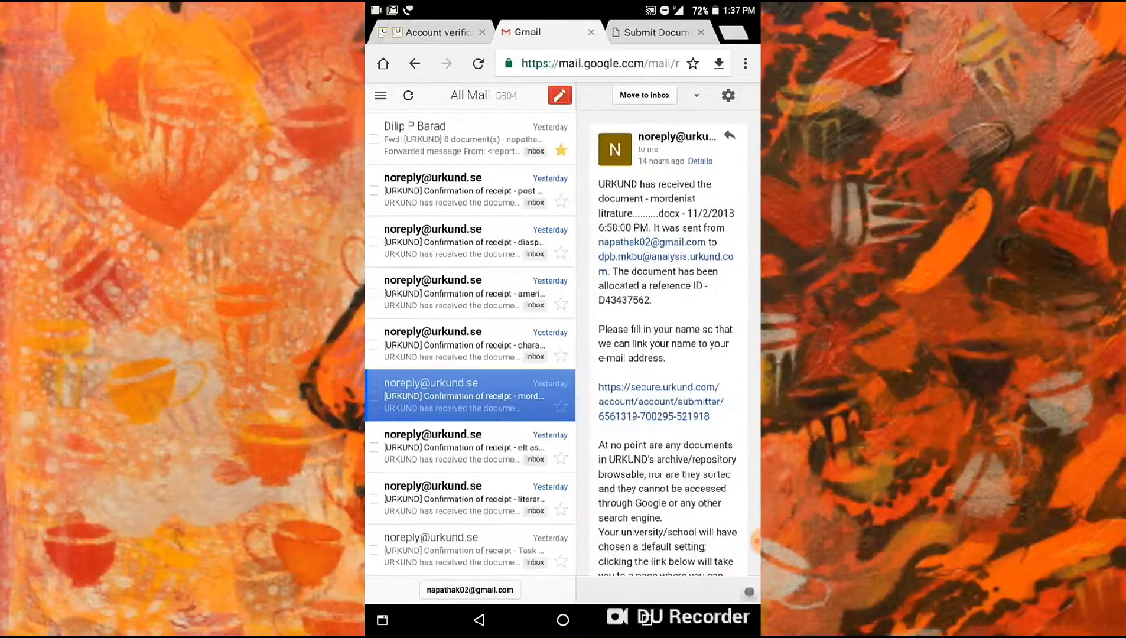
pyautogui.scroll(-3)
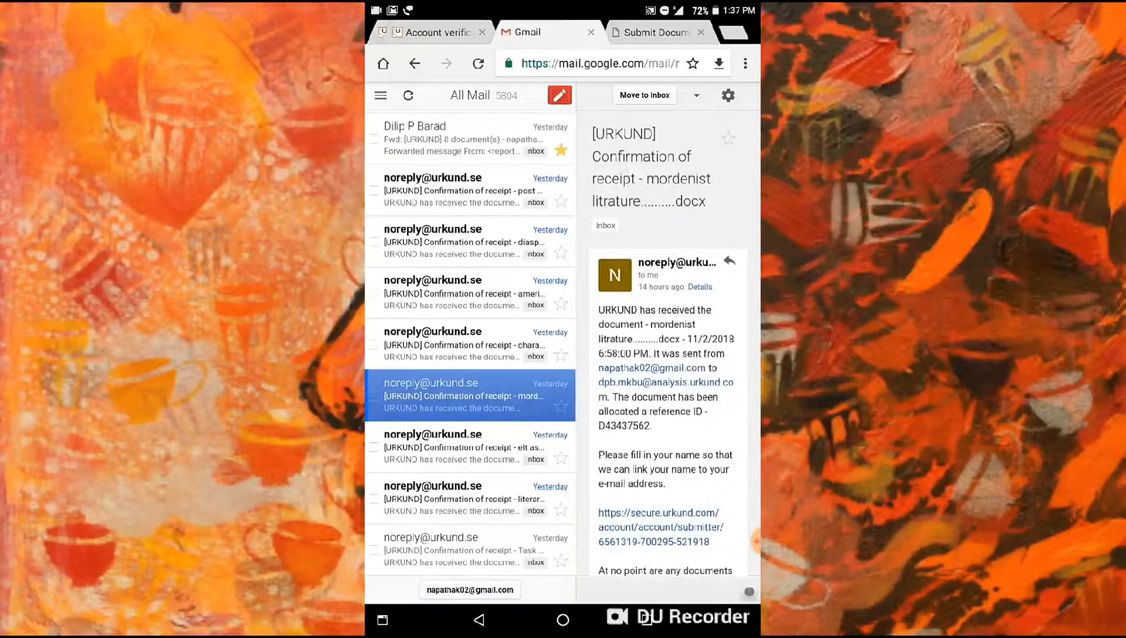
pyautogui.scroll(-3)
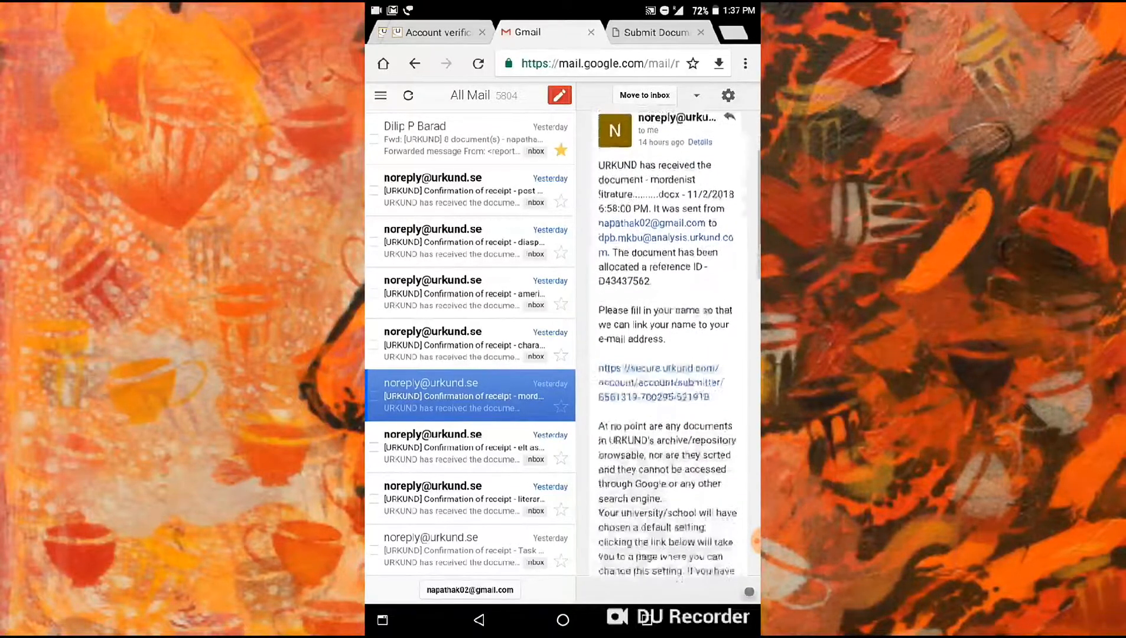
pyautogui.scroll(-3)
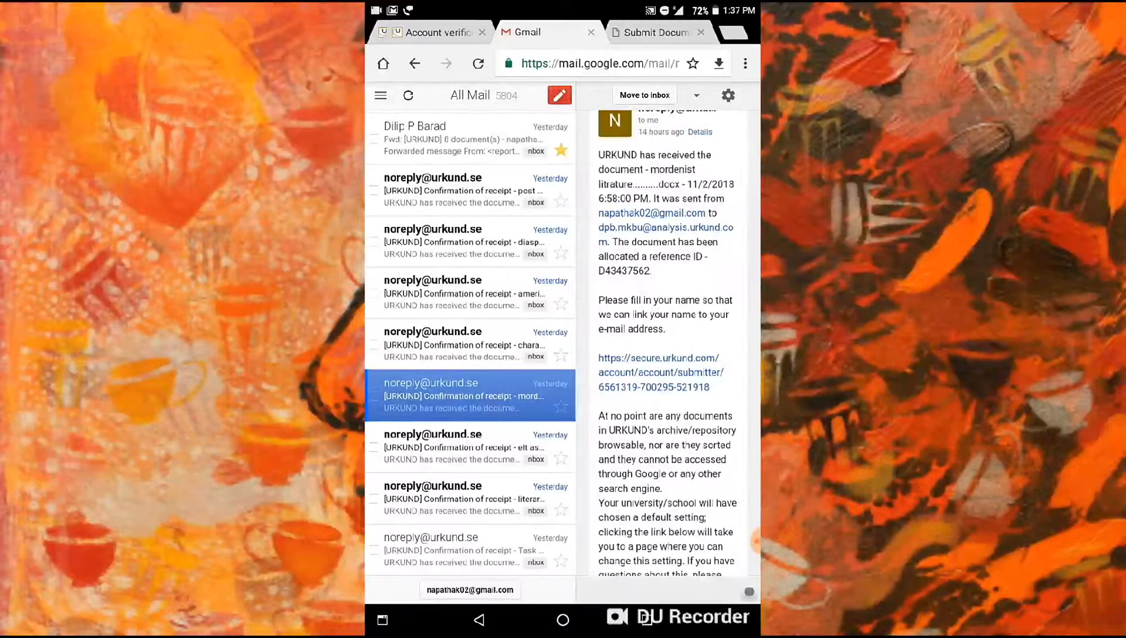
pyautogui.scroll(-3)
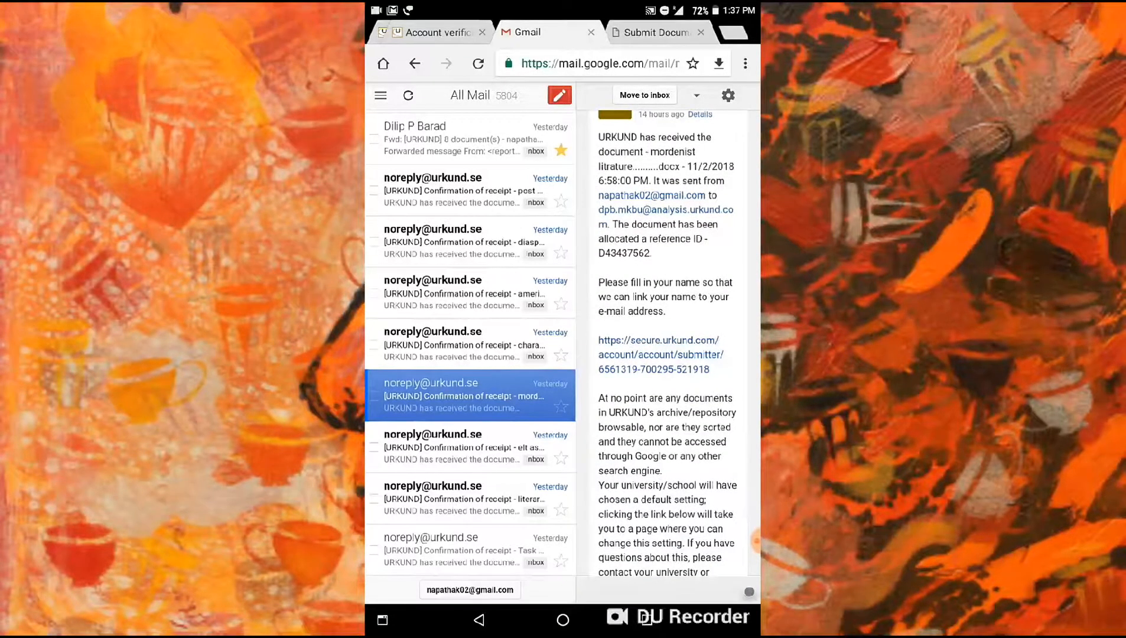
pyautogui.scroll(-3)
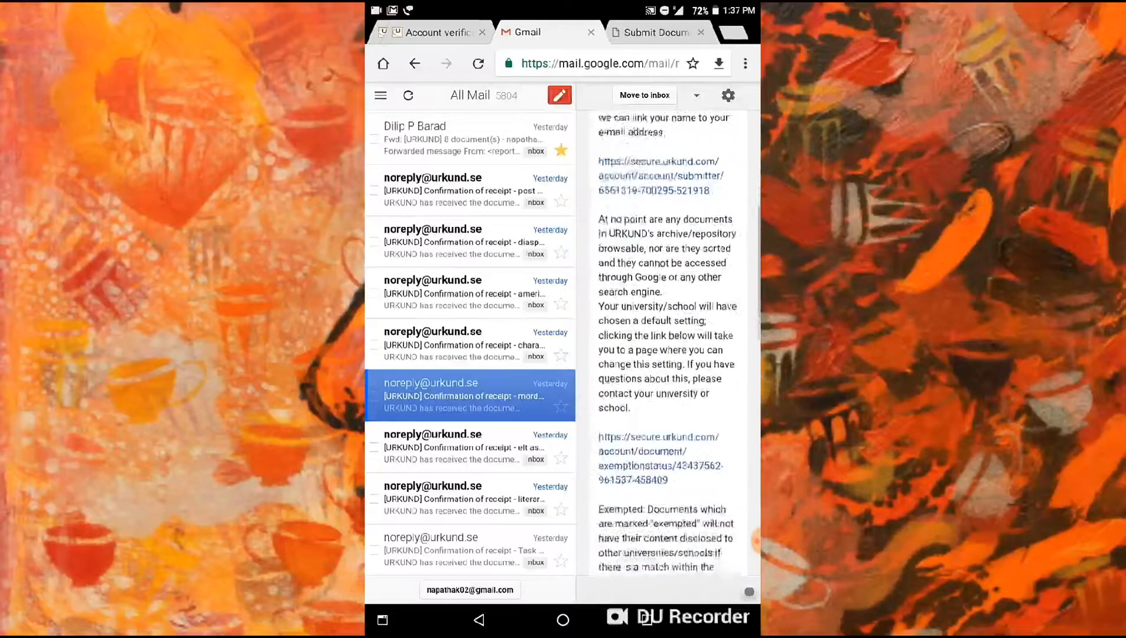
pyautogui.scroll(-3)
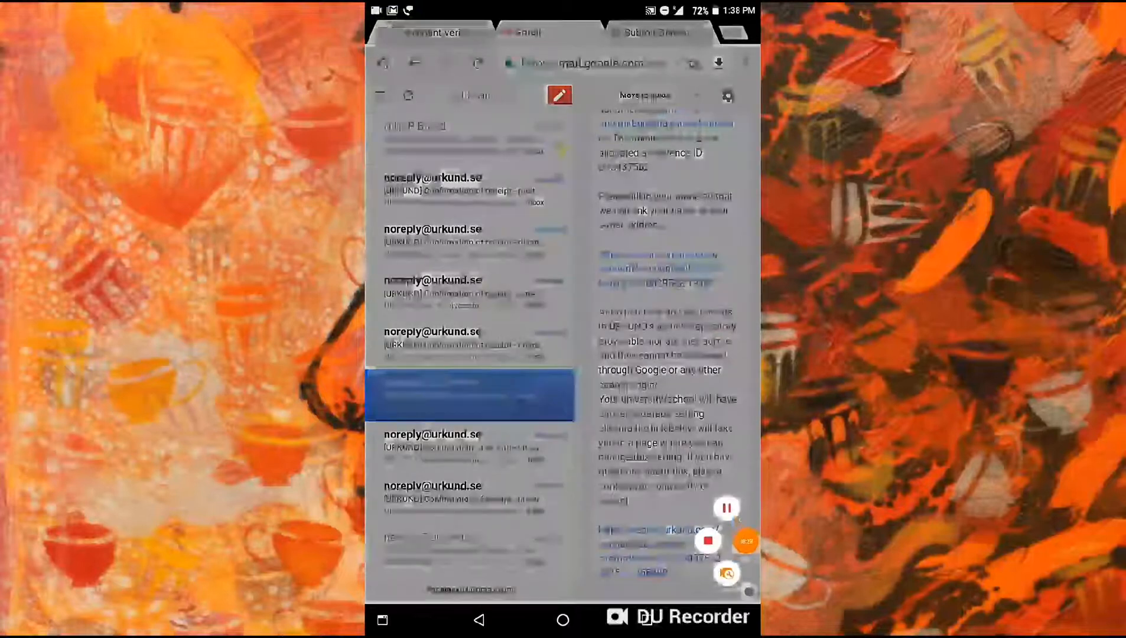
# Read the forwarded URKUND 8-document report's first similarity results, including 92% for elt assignment
pyautogui.click(471, 396)
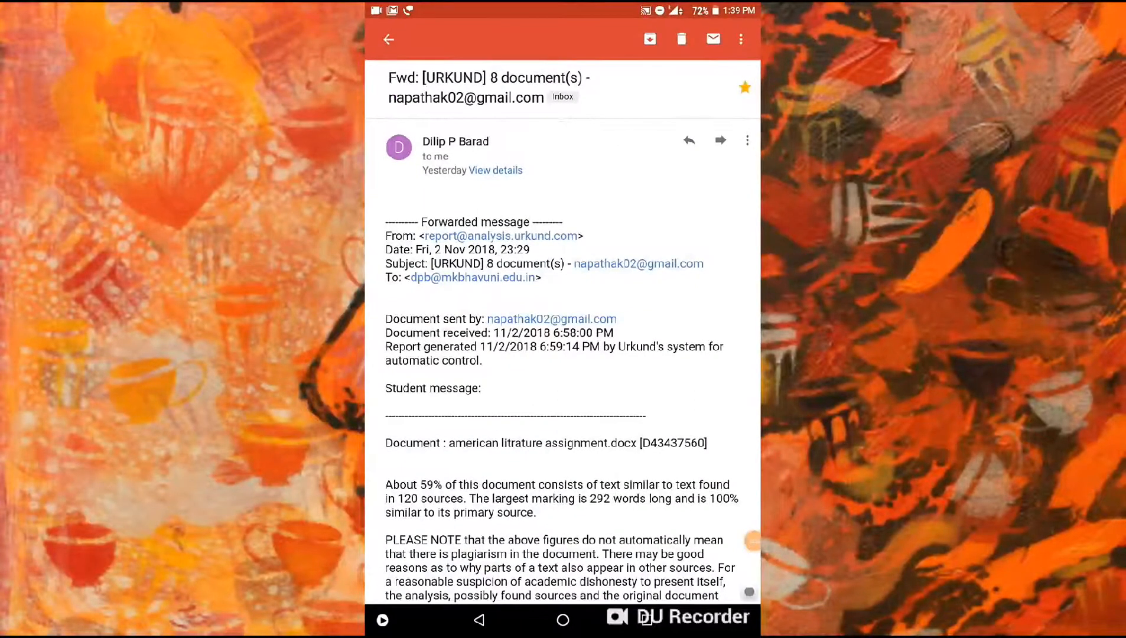
pyautogui.scroll(-3)
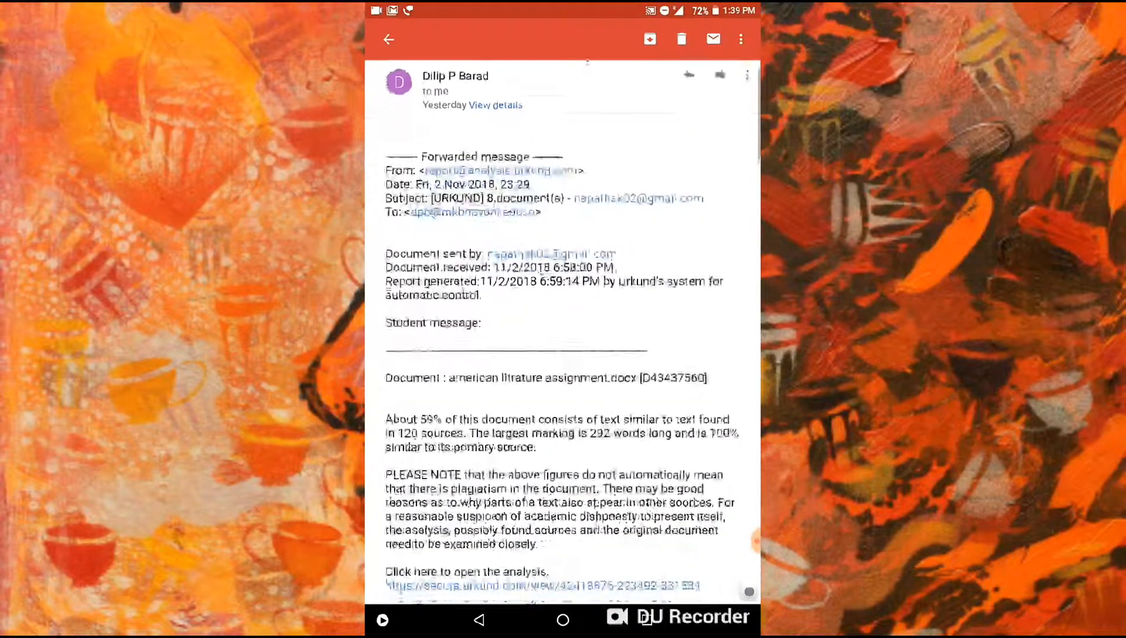
pyautogui.scroll(-3)
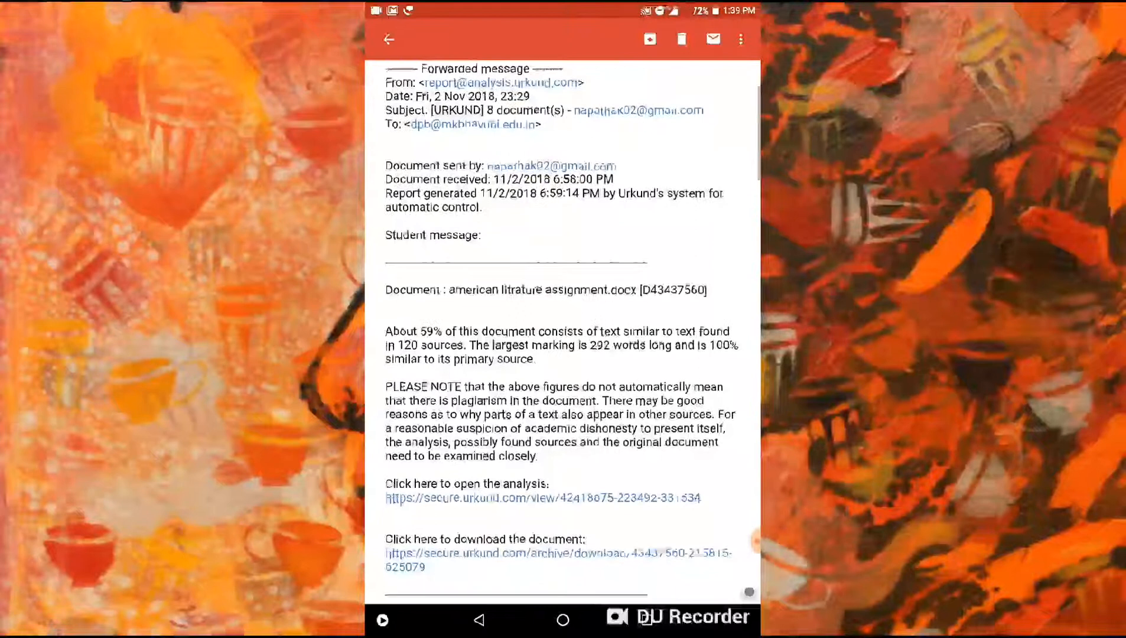
pyautogui.scroll(-3)
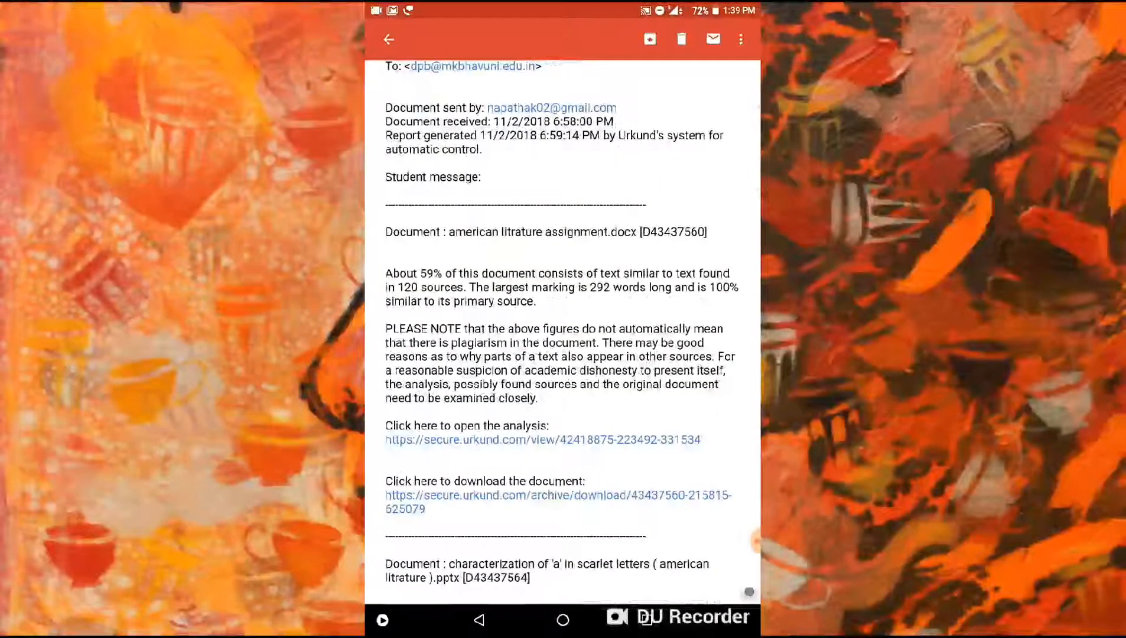
pyautogui.scroll(-3)
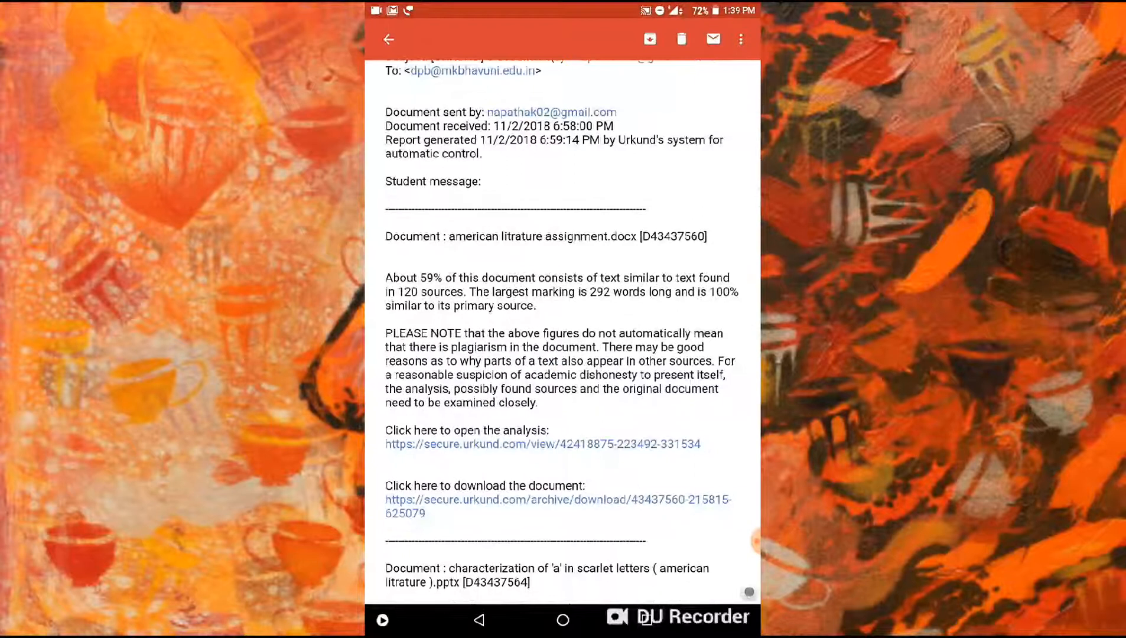
pyautogui.scroll(-3)
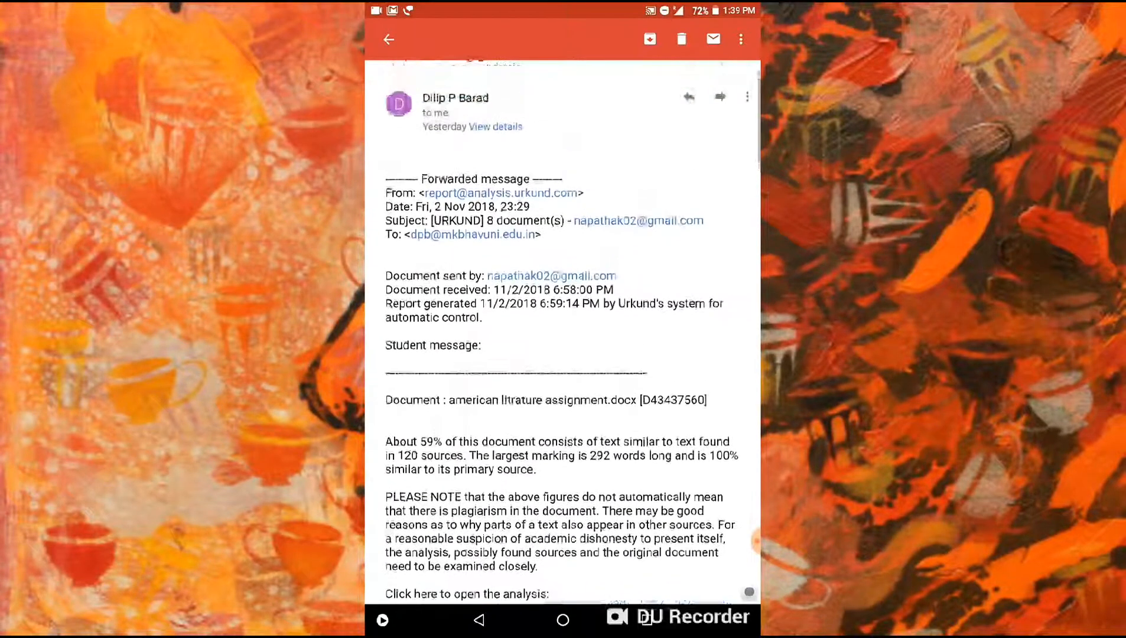
pyautogui.scroll(-3)
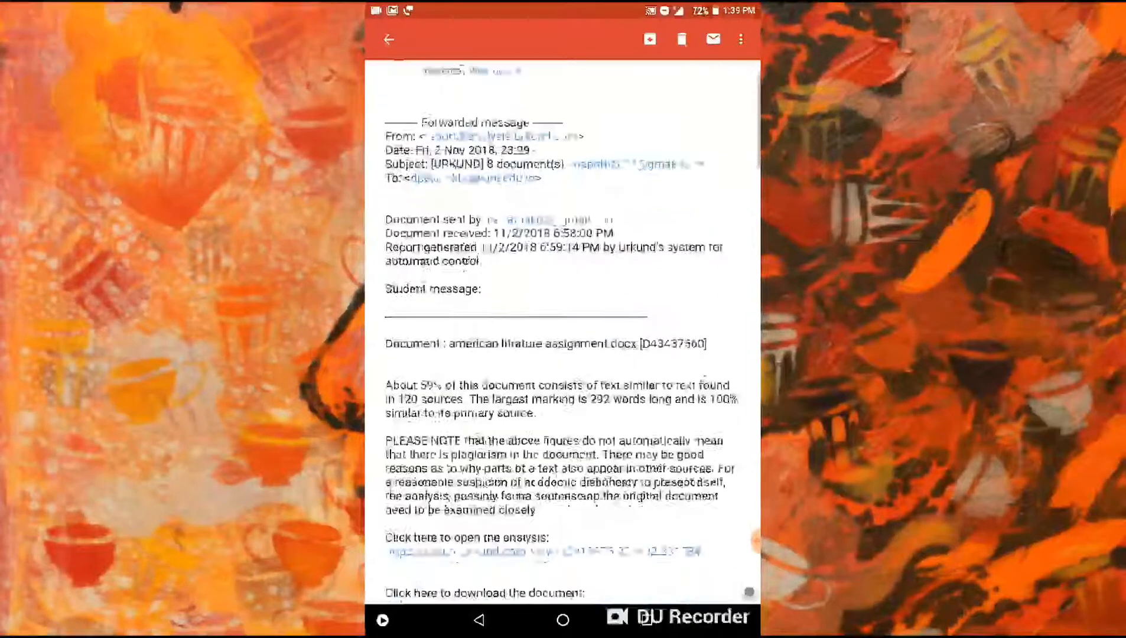
pyautogui.scroll(-3)
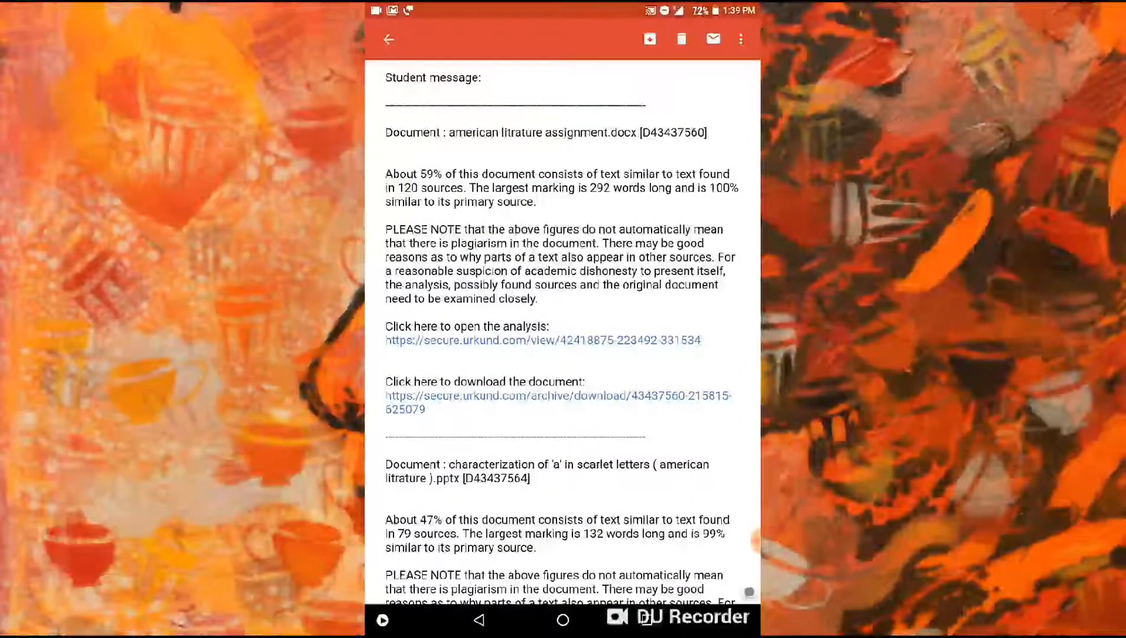
pyautogui.scroll(-3)
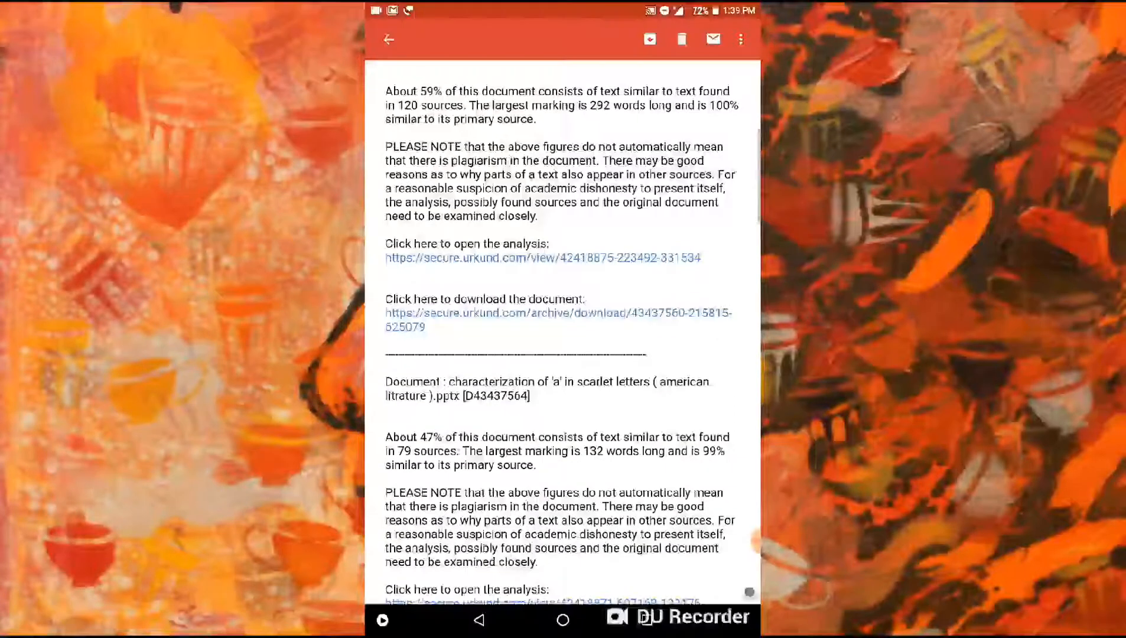
pyautogui.scroll(-3)
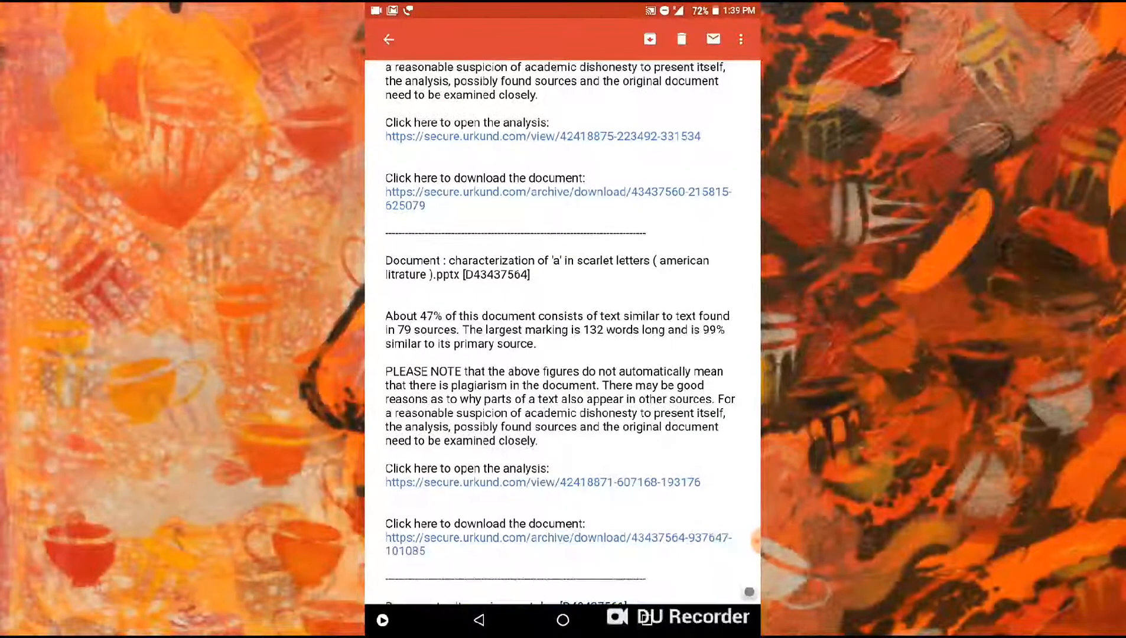
# Continue through the remaining documents' scores down to post colonial literature's 55%
pyautogui.scroll(-3)
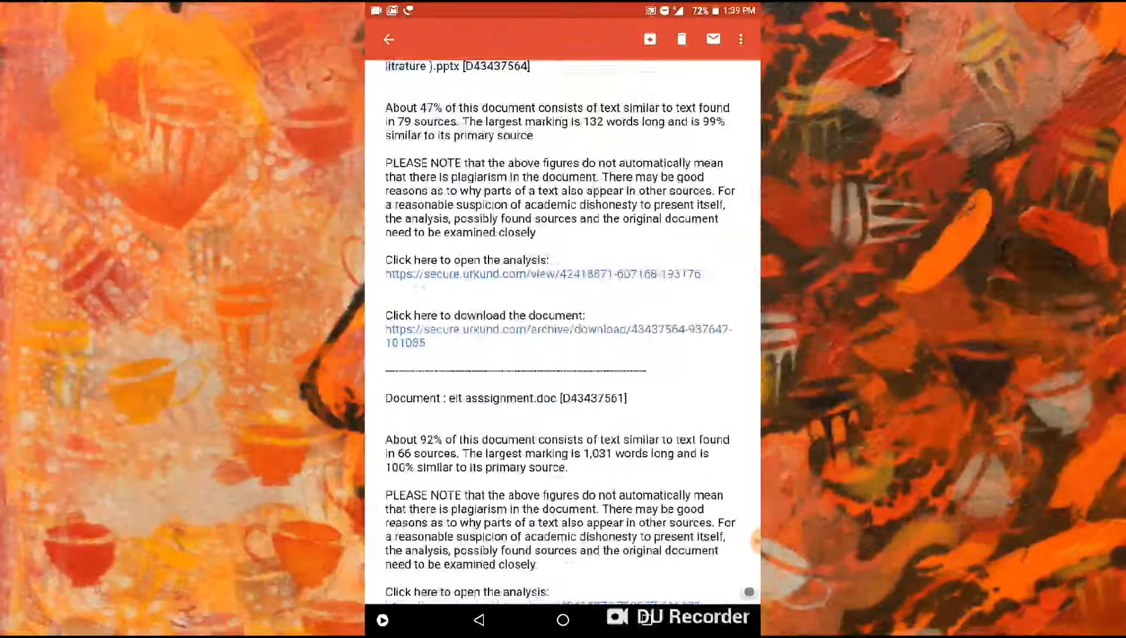
pyautogui.scroll(-3)
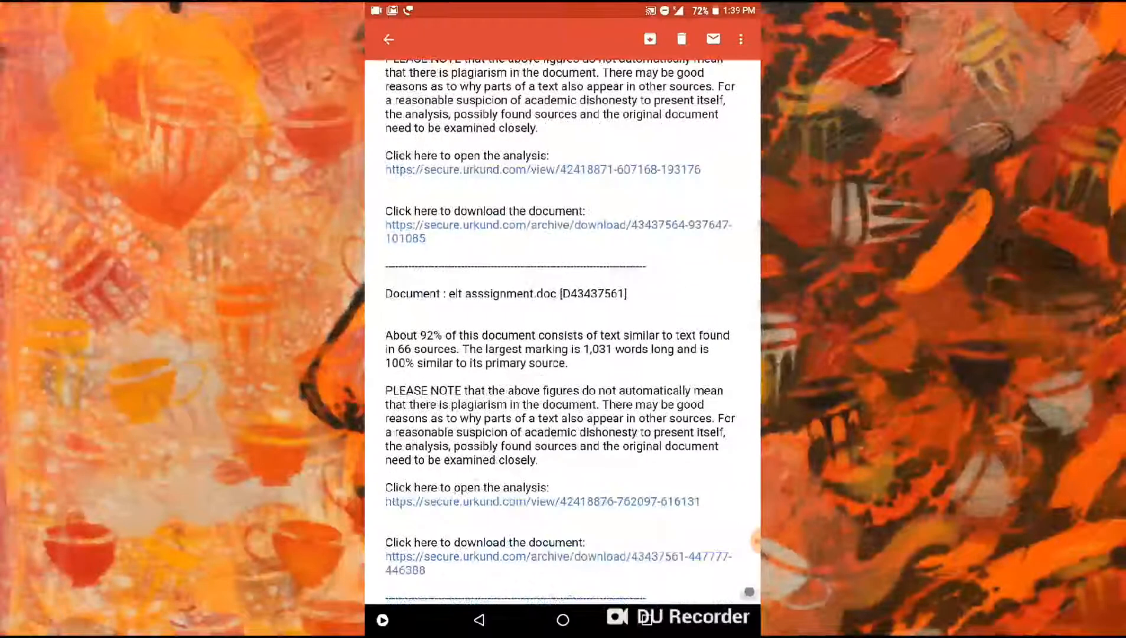
pyautogui.scroll(-3)
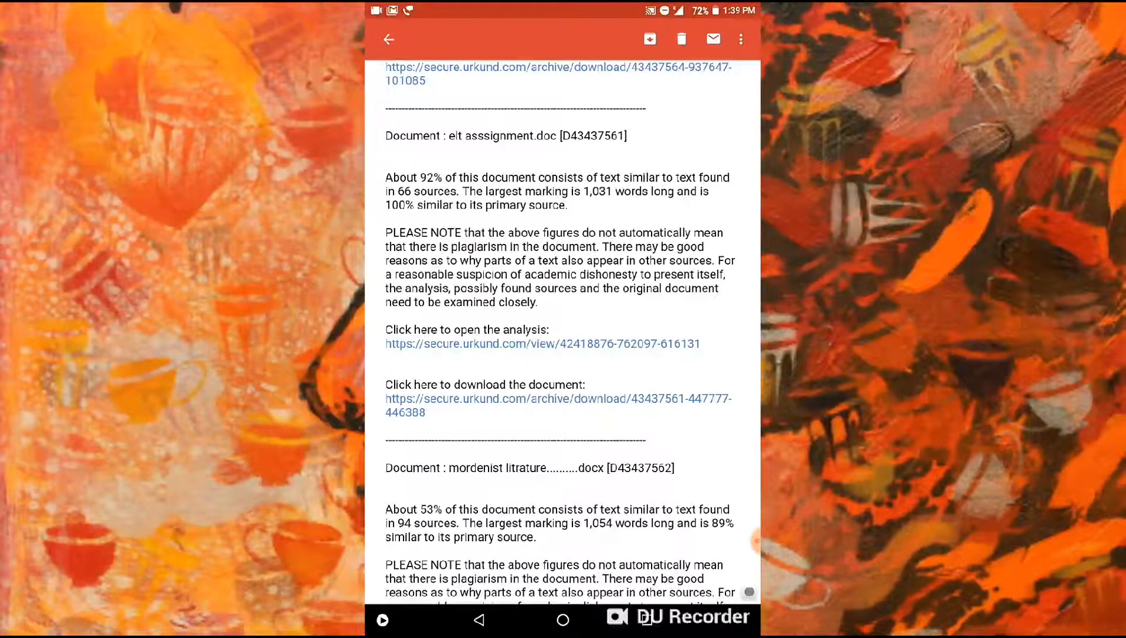
pyautogui.scroll(-3)
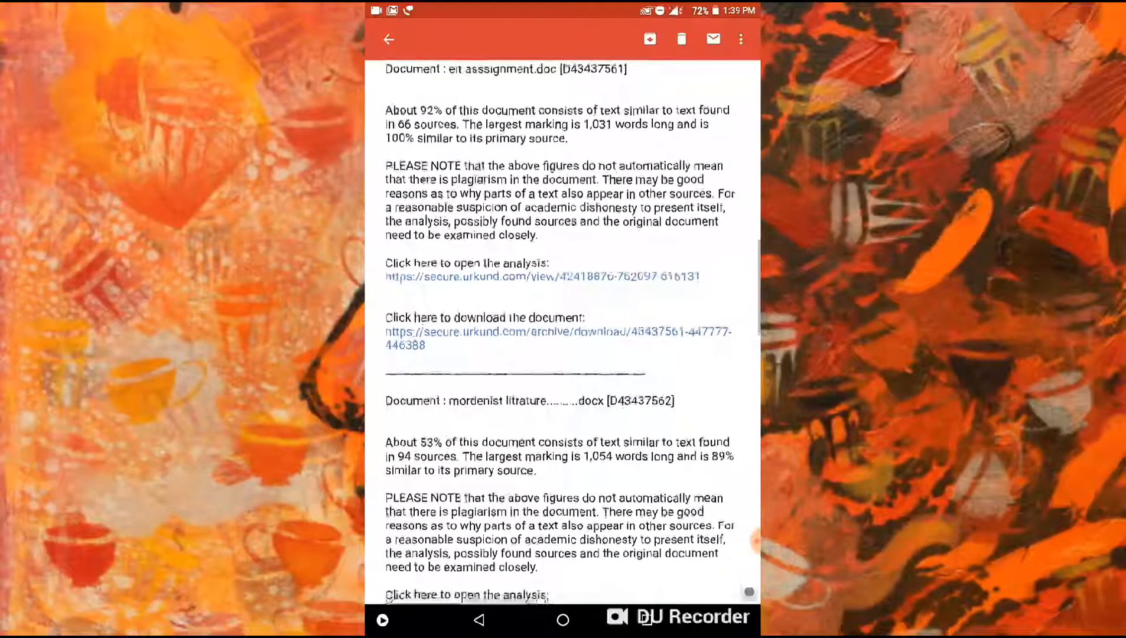
pyautogui.scroll(-3)
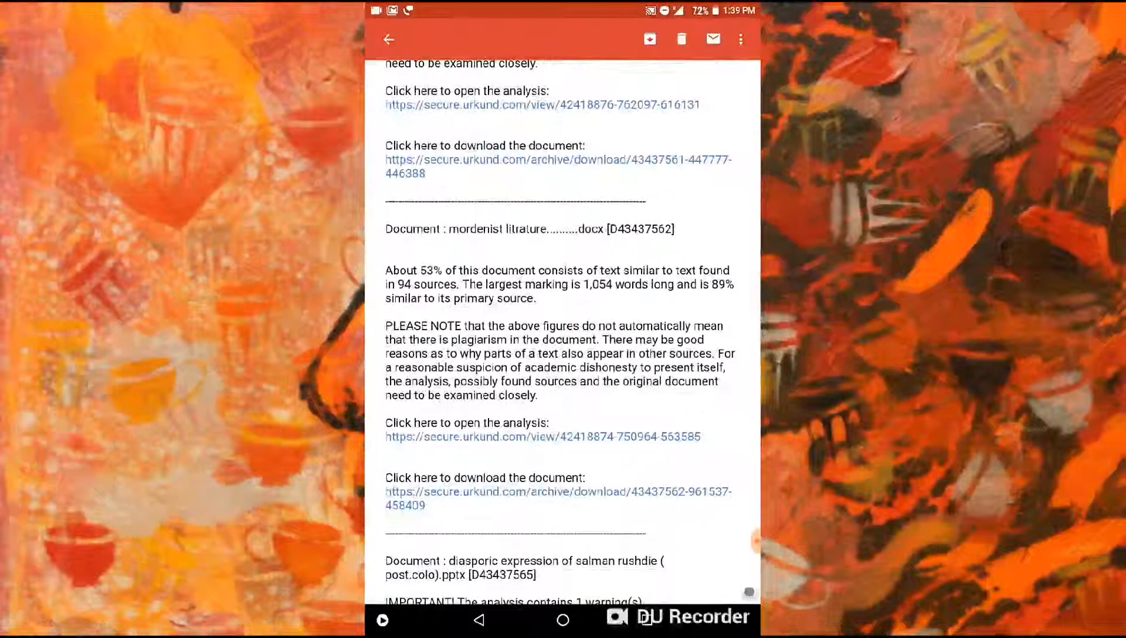
pyautogui.scroll(-3)
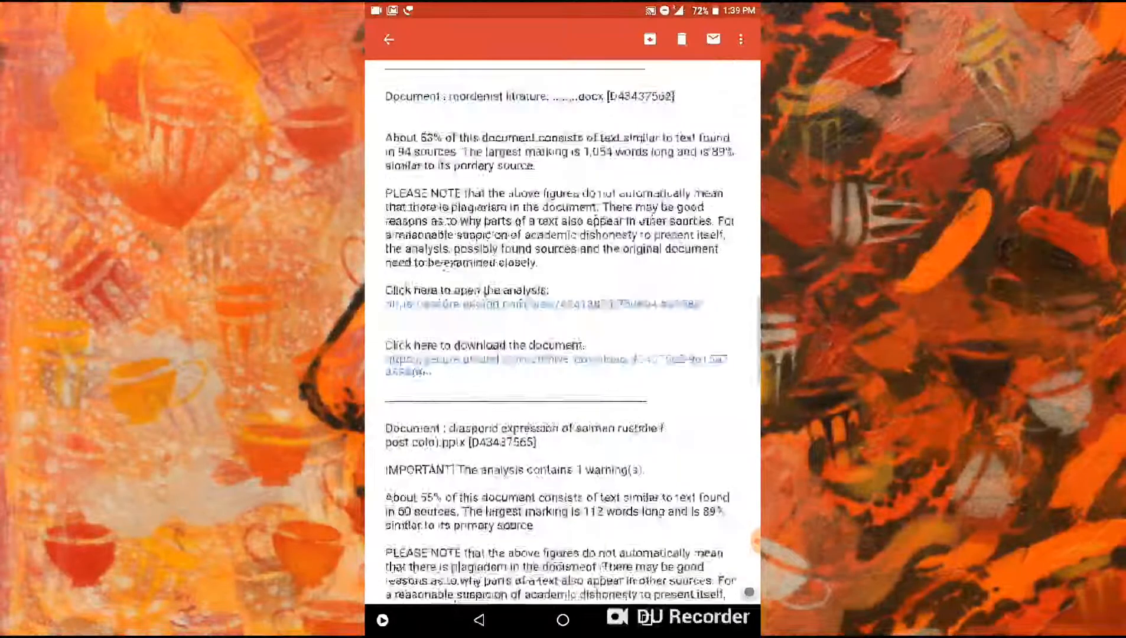
pyautogui.scroll(-3)
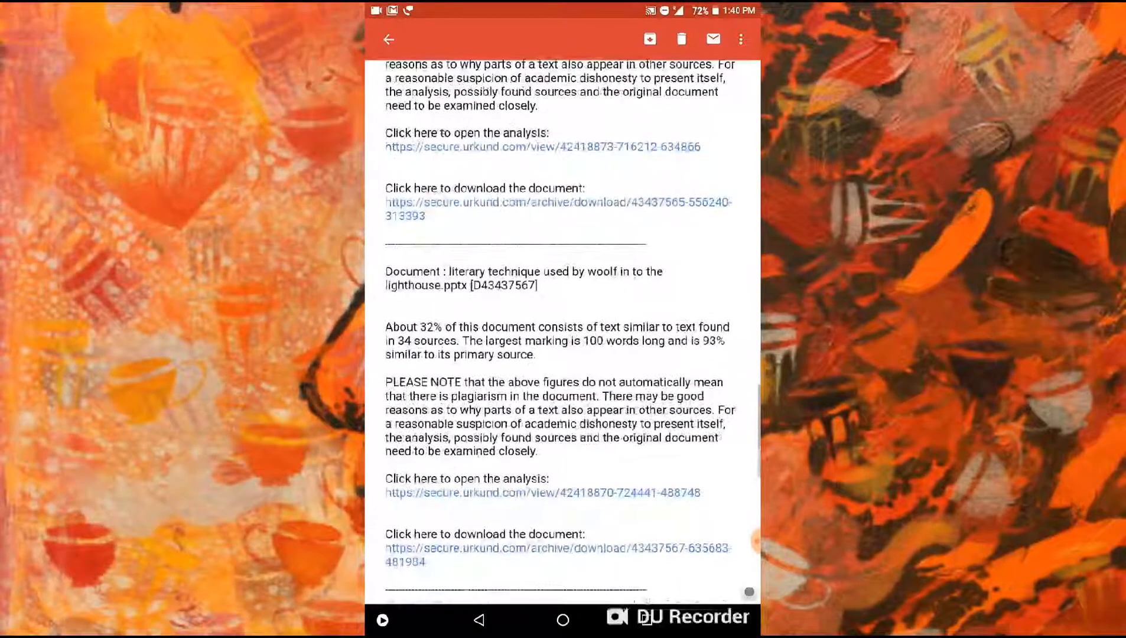
pyautogui.scroll(-3)
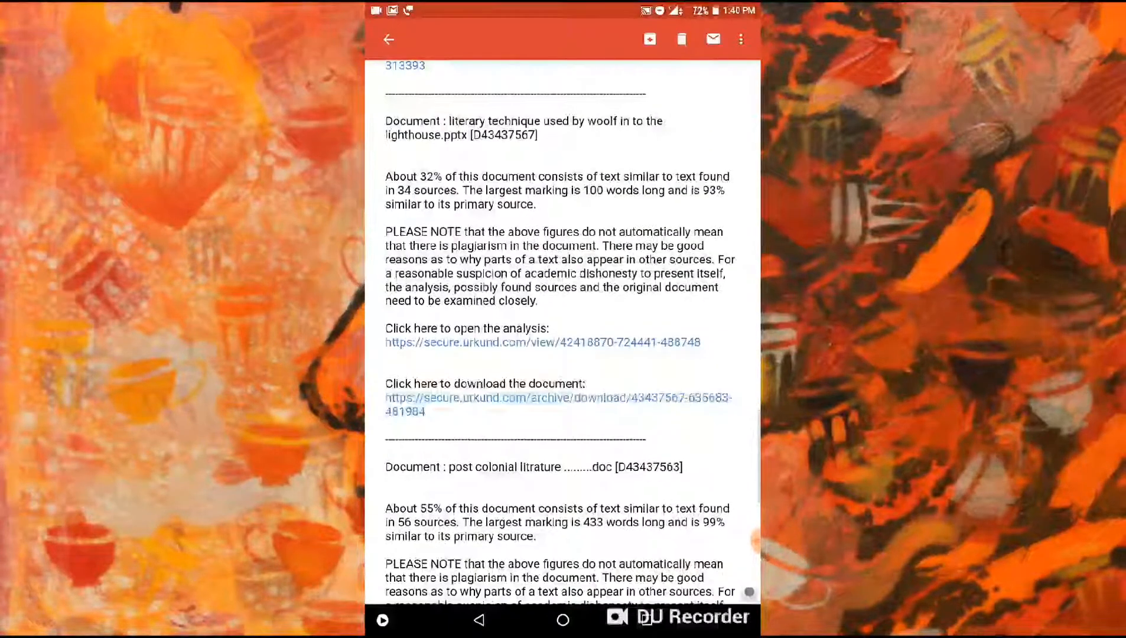
pyautogui.scroll(-3)
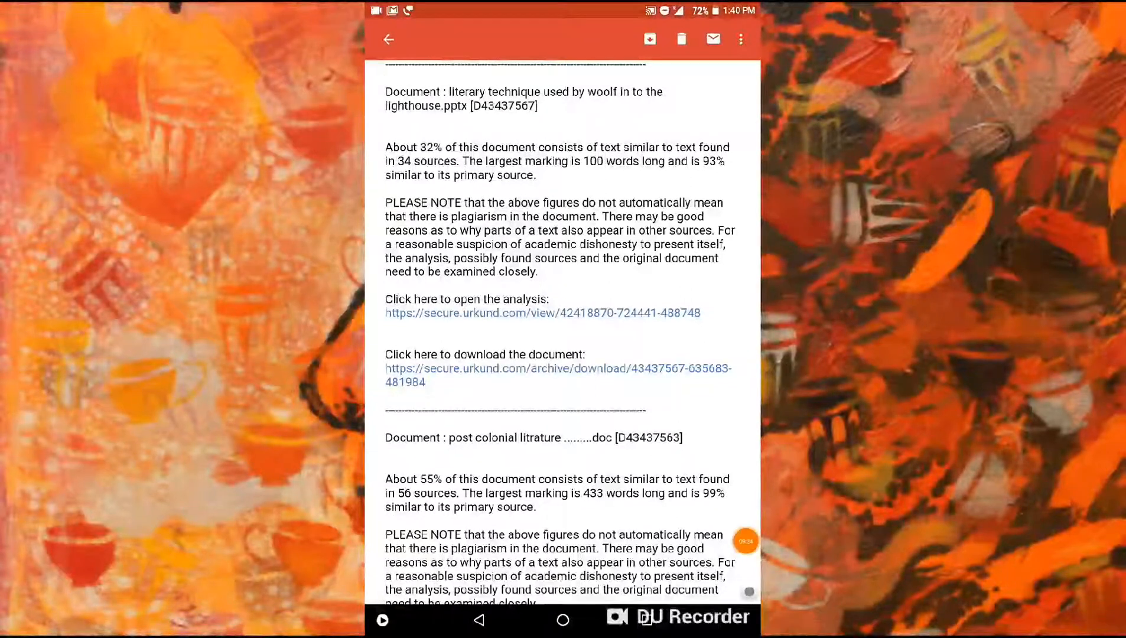
pyautogui.click(746, 541)
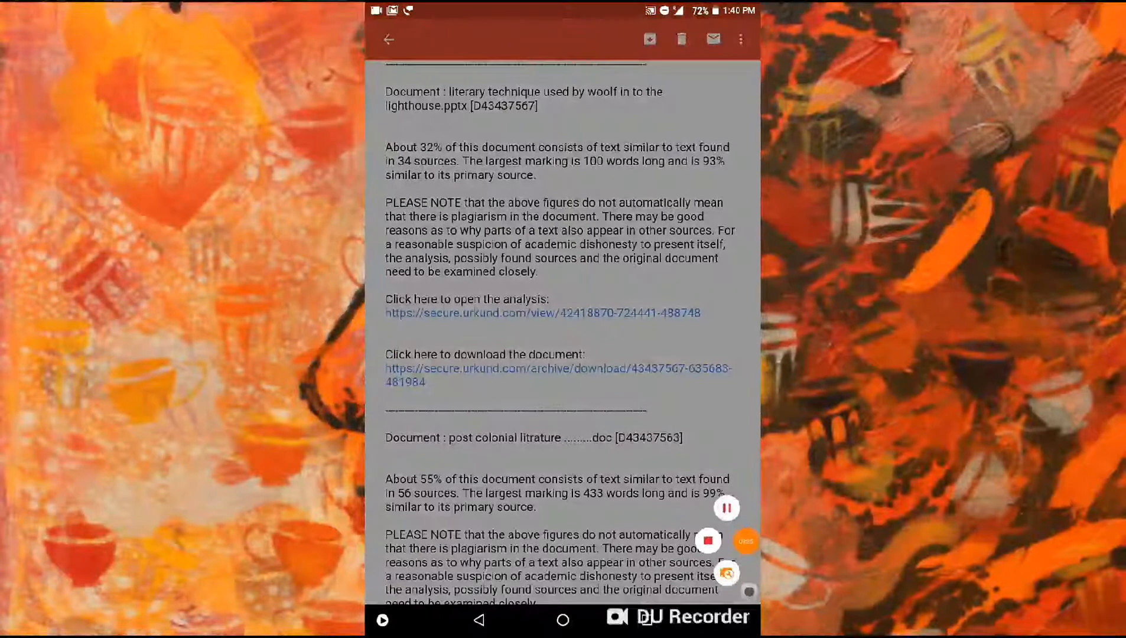